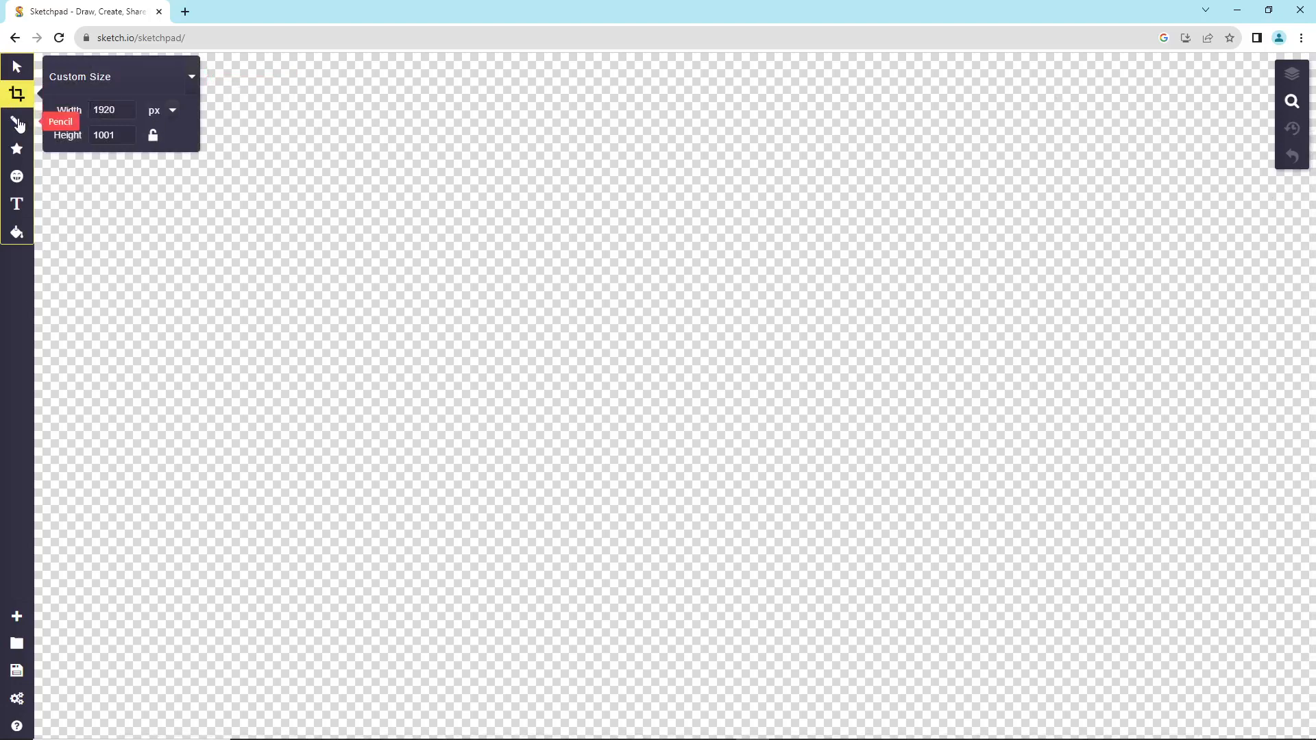
{"action": "mouse_move", "coordinate": [127, 84]}
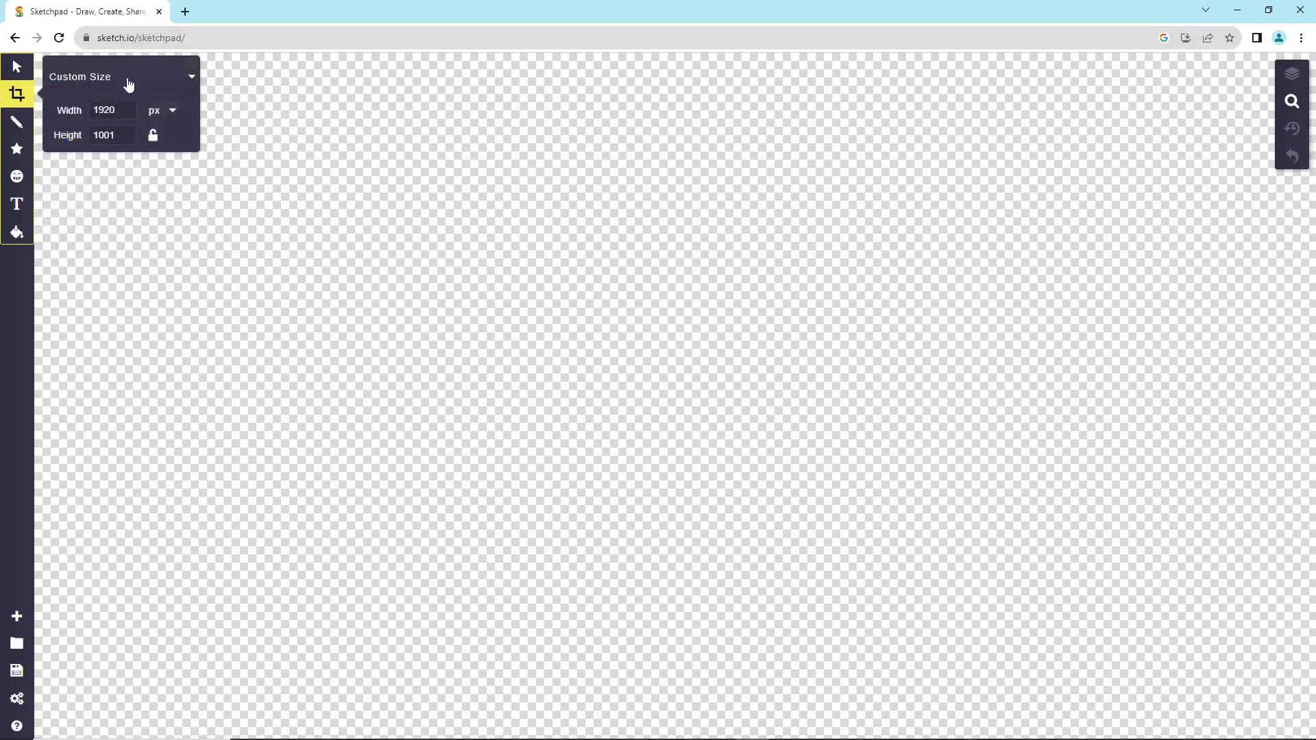
Experiment with the Custom Size width, trying values from 1 up to 1920 pixels
{"action": "left_click", "coordinate": [111, 110]}
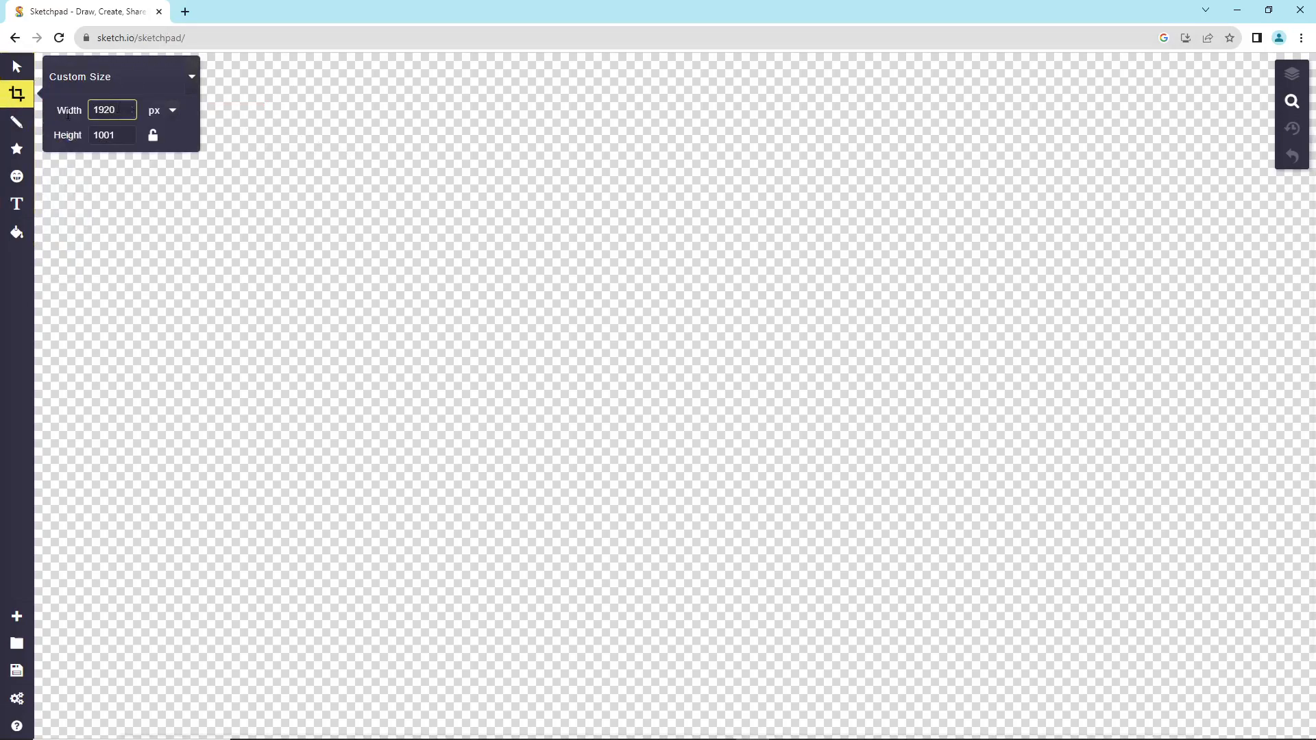
{"action": "type", "text": "12"}
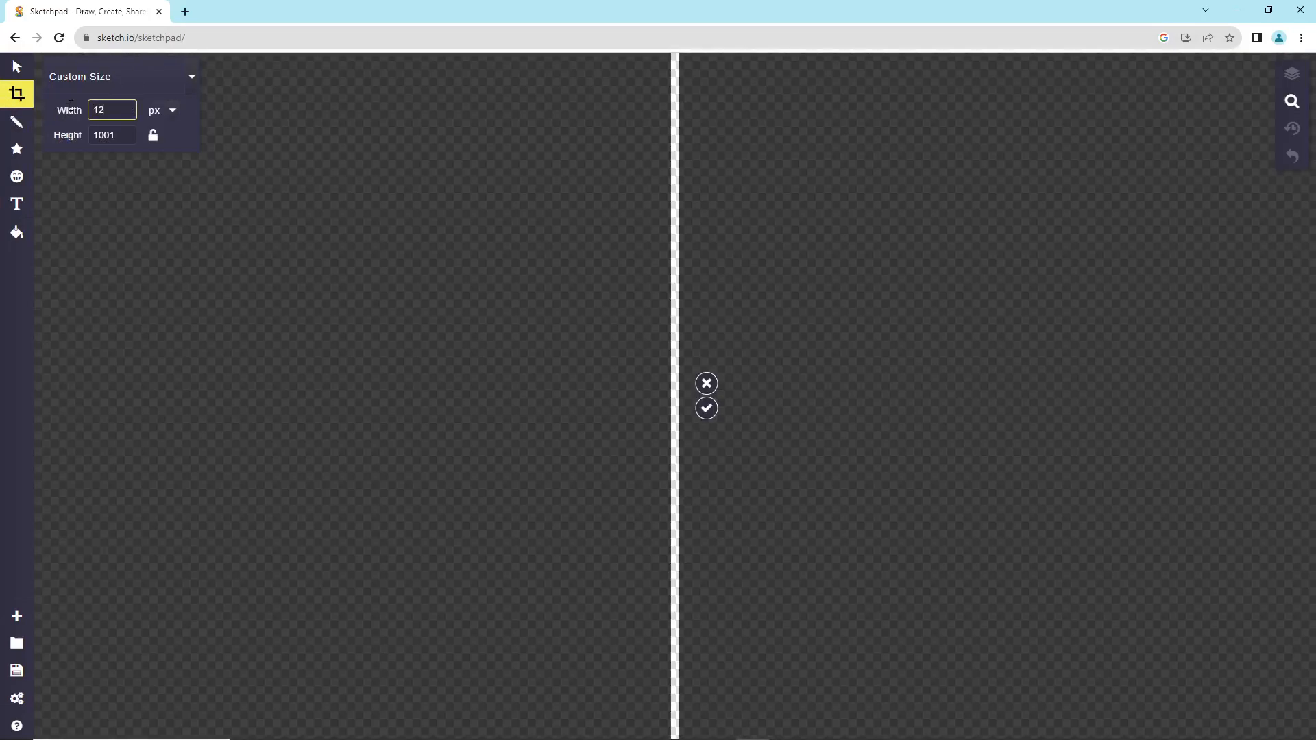
{"action": "type", "text": "1"}
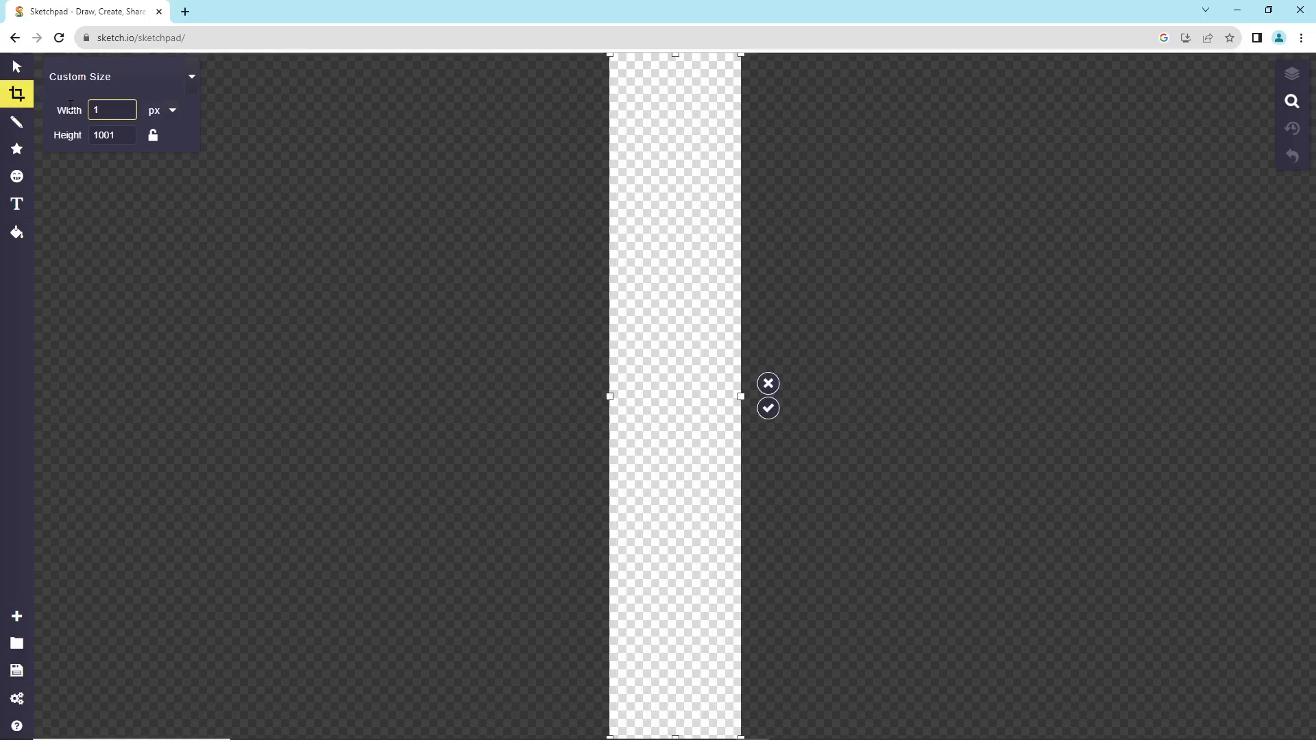
{"action": "mouse_move", "coordinate": [903, 357]}
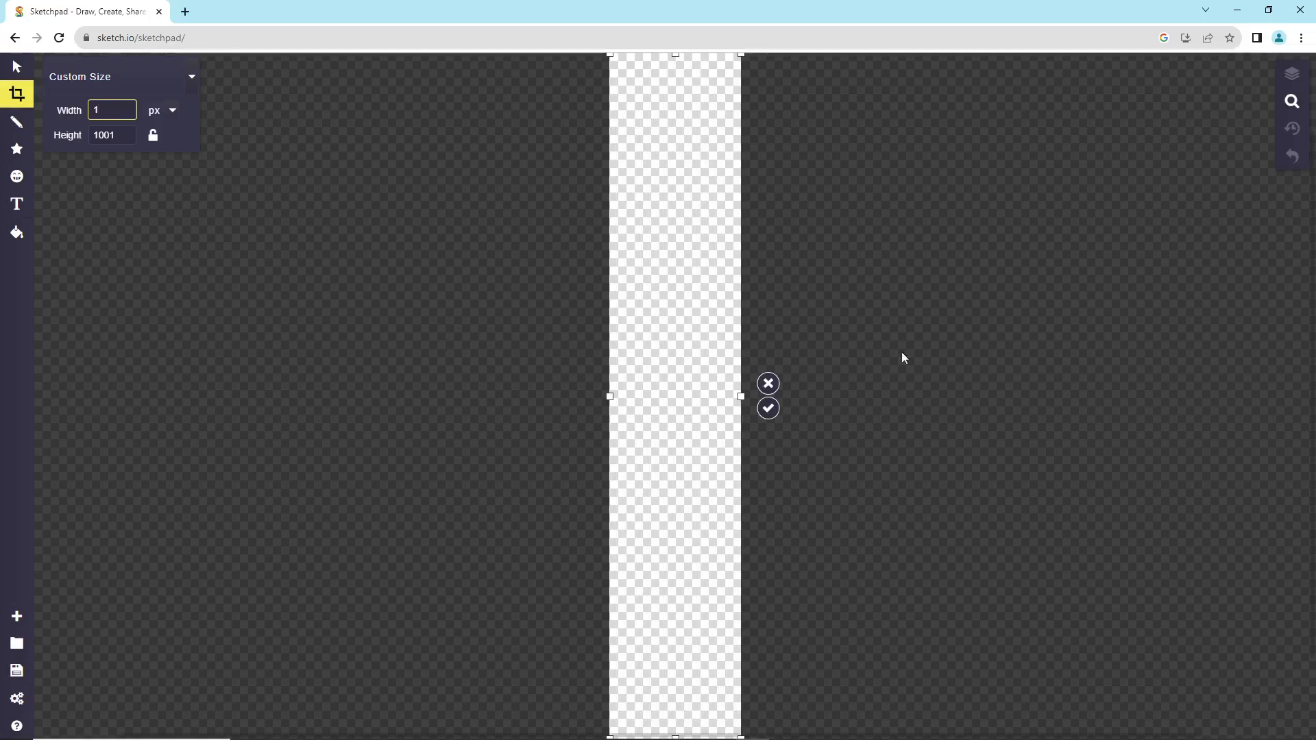
{"action": "type", "text": "120"}
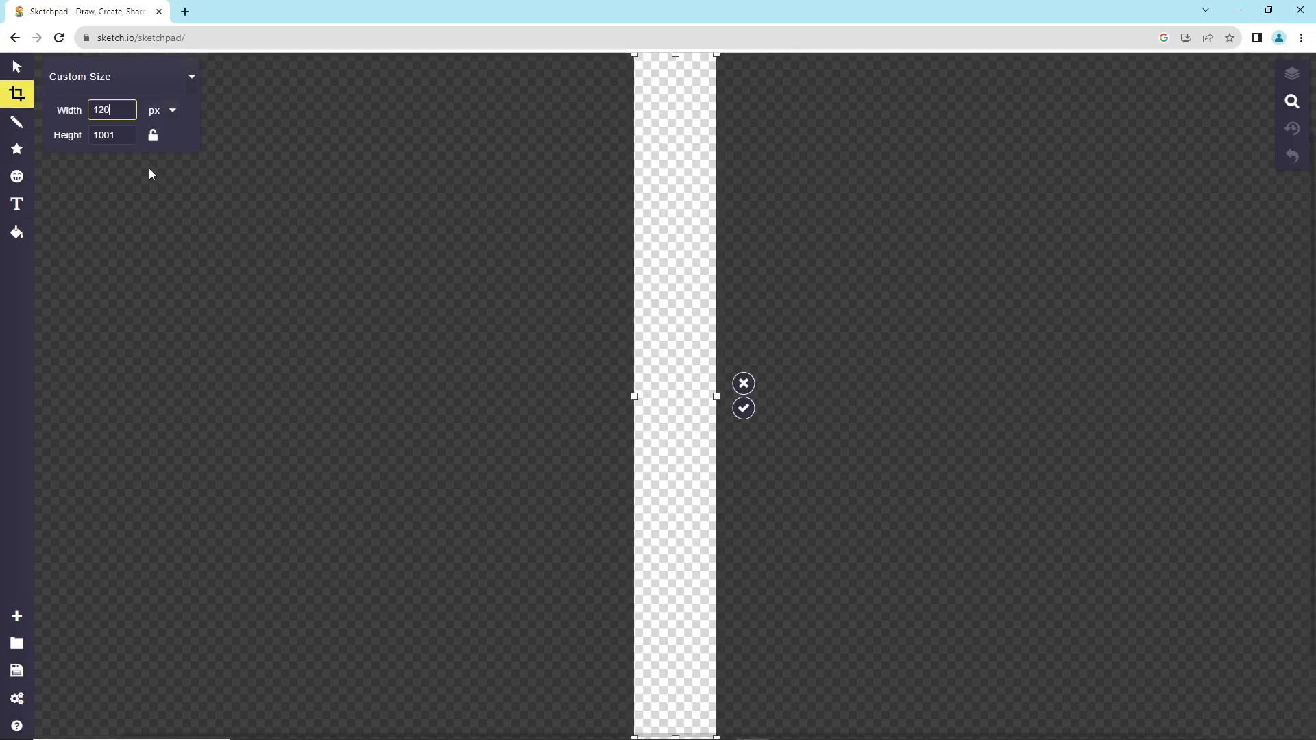
{"action": "type", "text": "1920"}
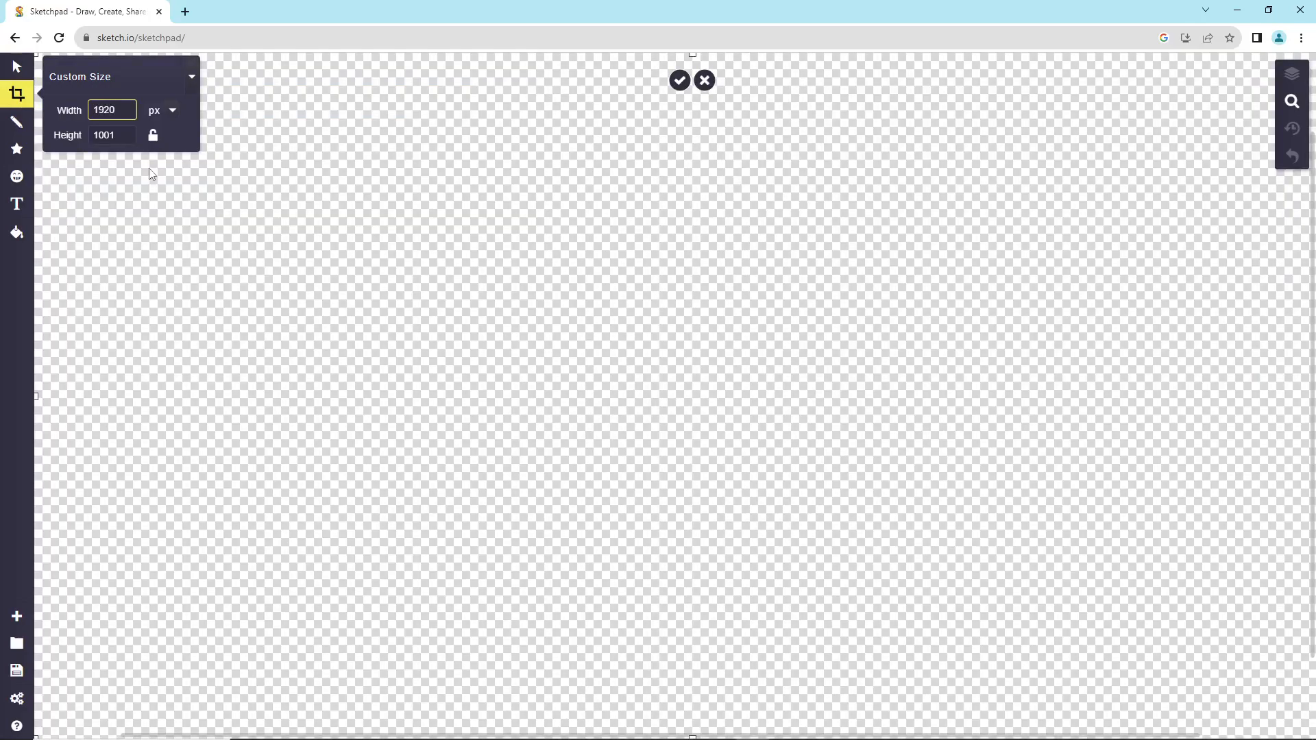
{"action": "type", "text": "1"}
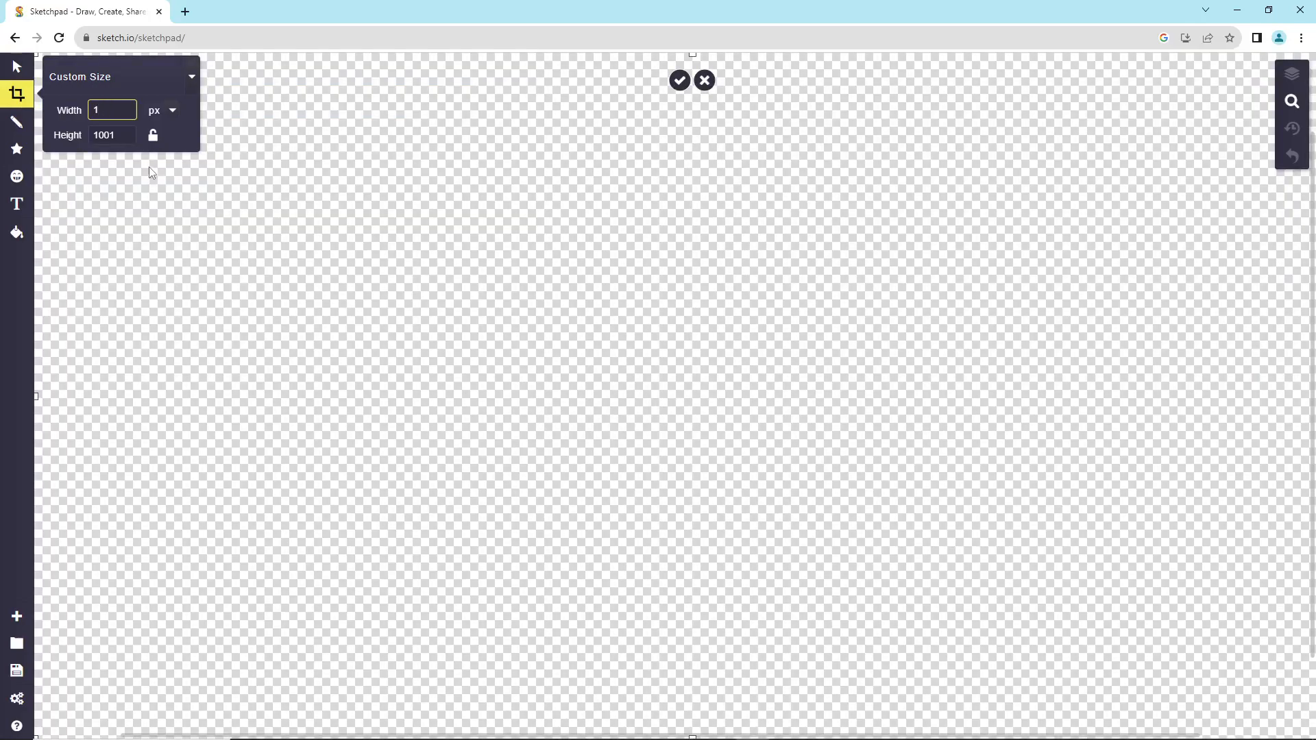
{"action": "type", "text": "8"}
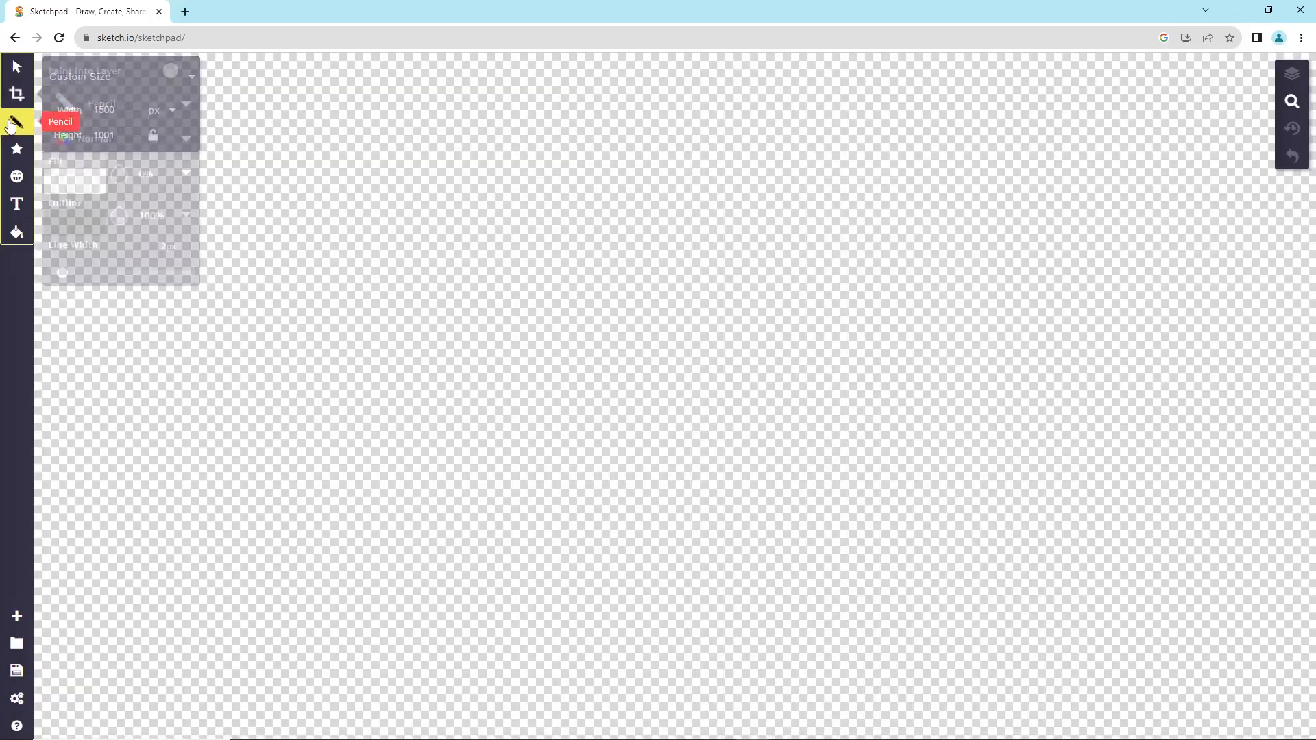
Set the canvas width to 1500 px and scribble freehand pencil strokes near the top
{"action": "left_click", "coordinate": [16, 93]}
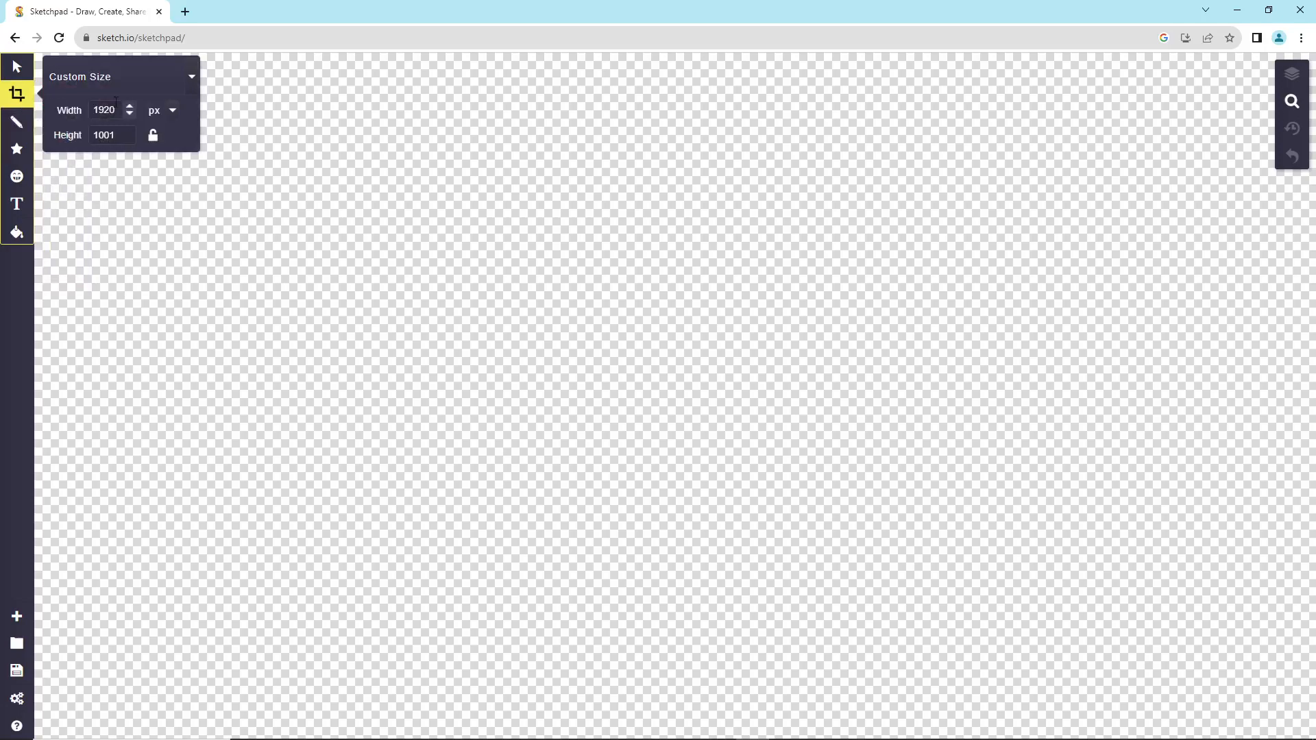
{"action": "type", "text": "1500"}
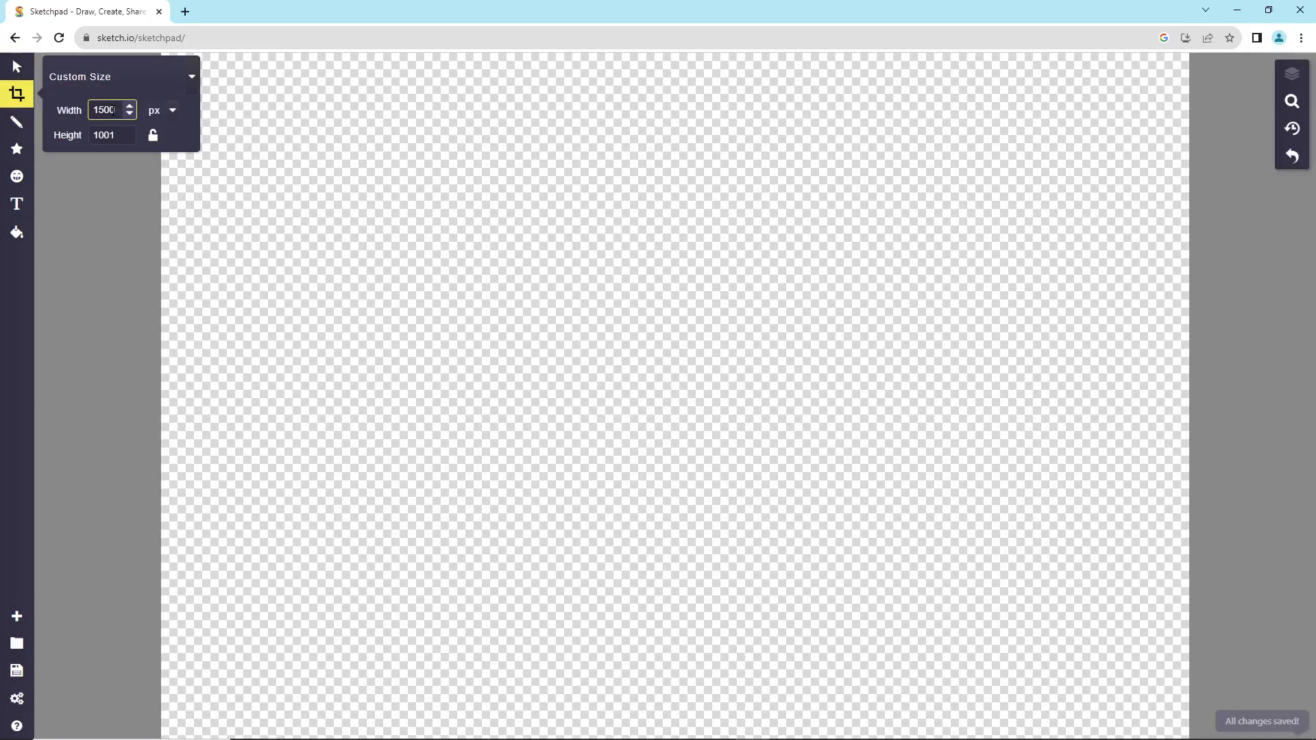
{"action": "left_click", "coordinate": [16, 122]}
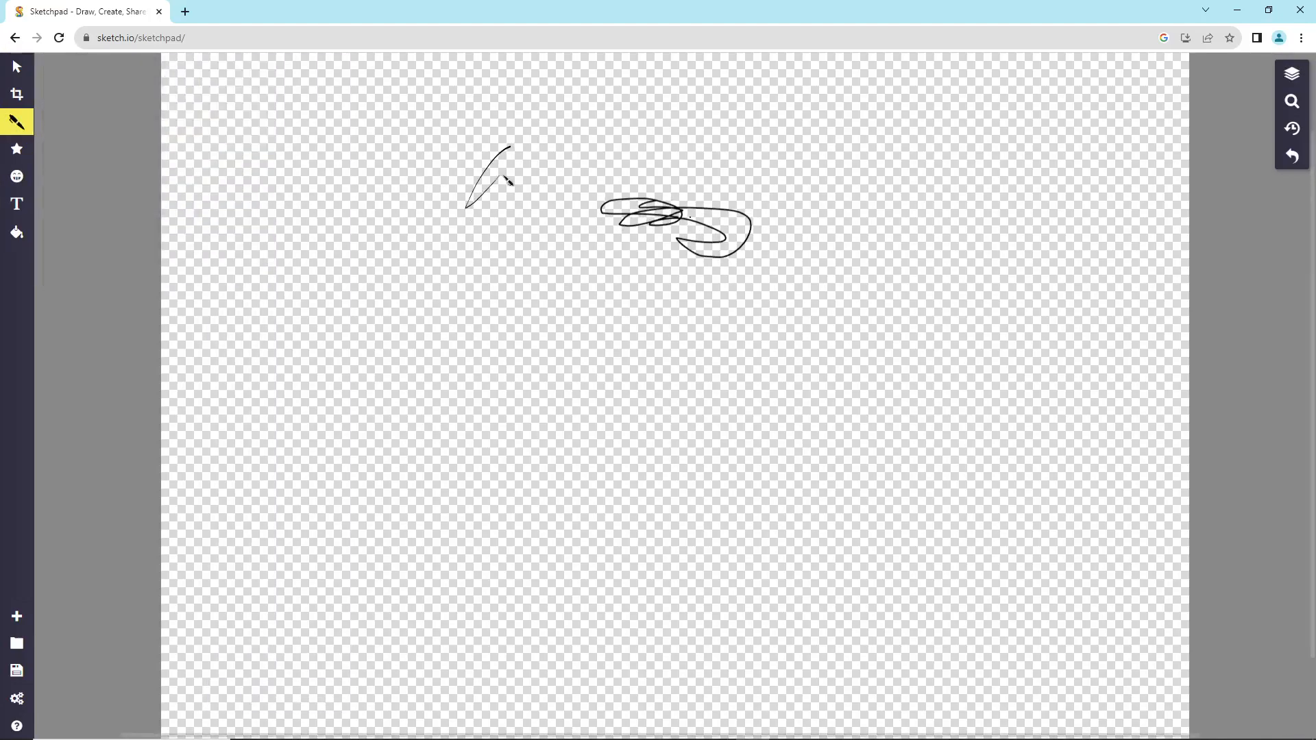
Review the pen's brush and blend mode lists, then ready the five-sided star shape with pale yellow fill
{"action": "left_click", "coordinate": [17, 122]}
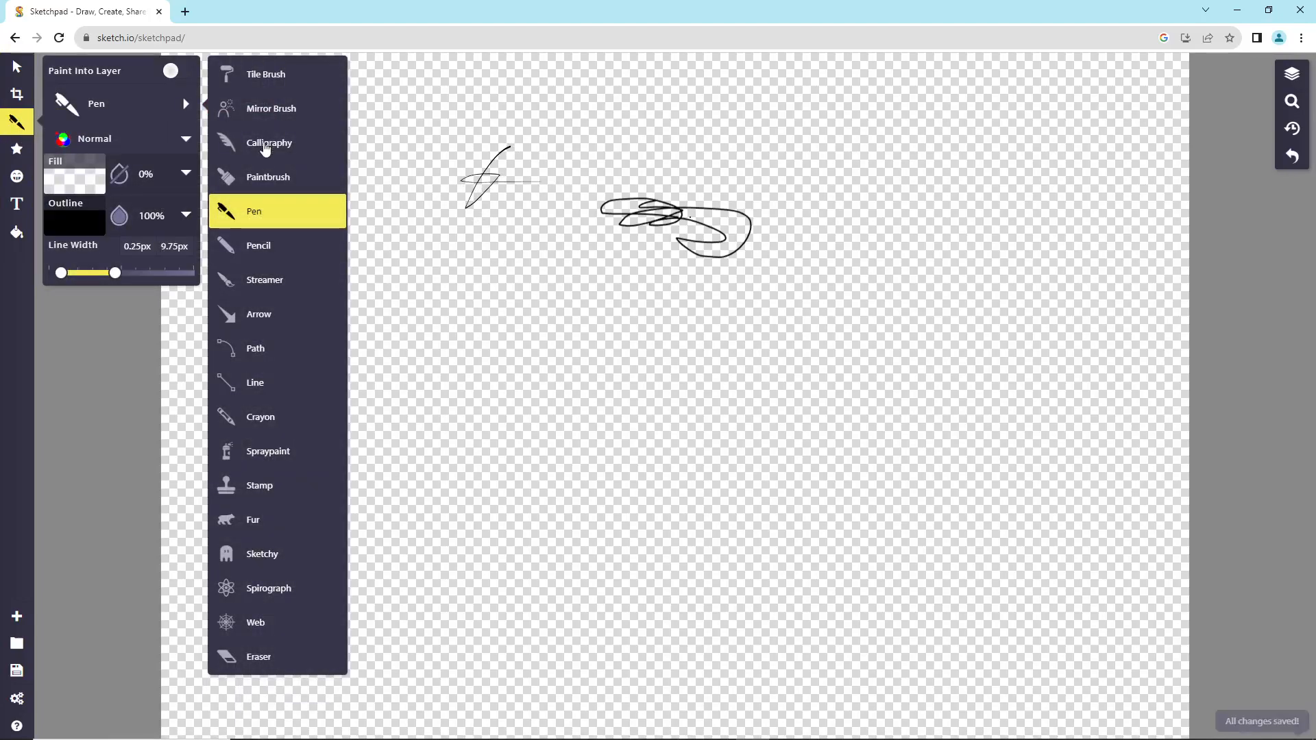
{"action": "left_click", "coordinate": [95, 139]}
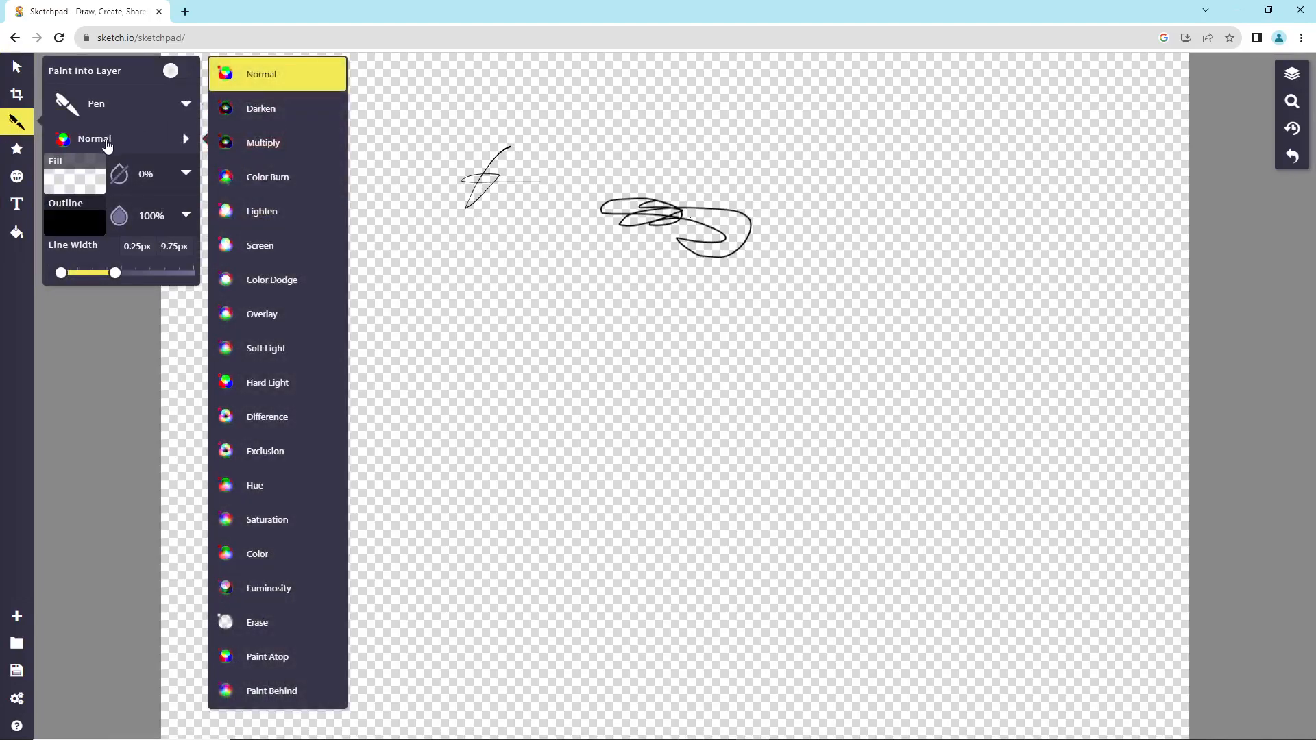
{"action": "mouse_move", "coordinate": [281, 185]}
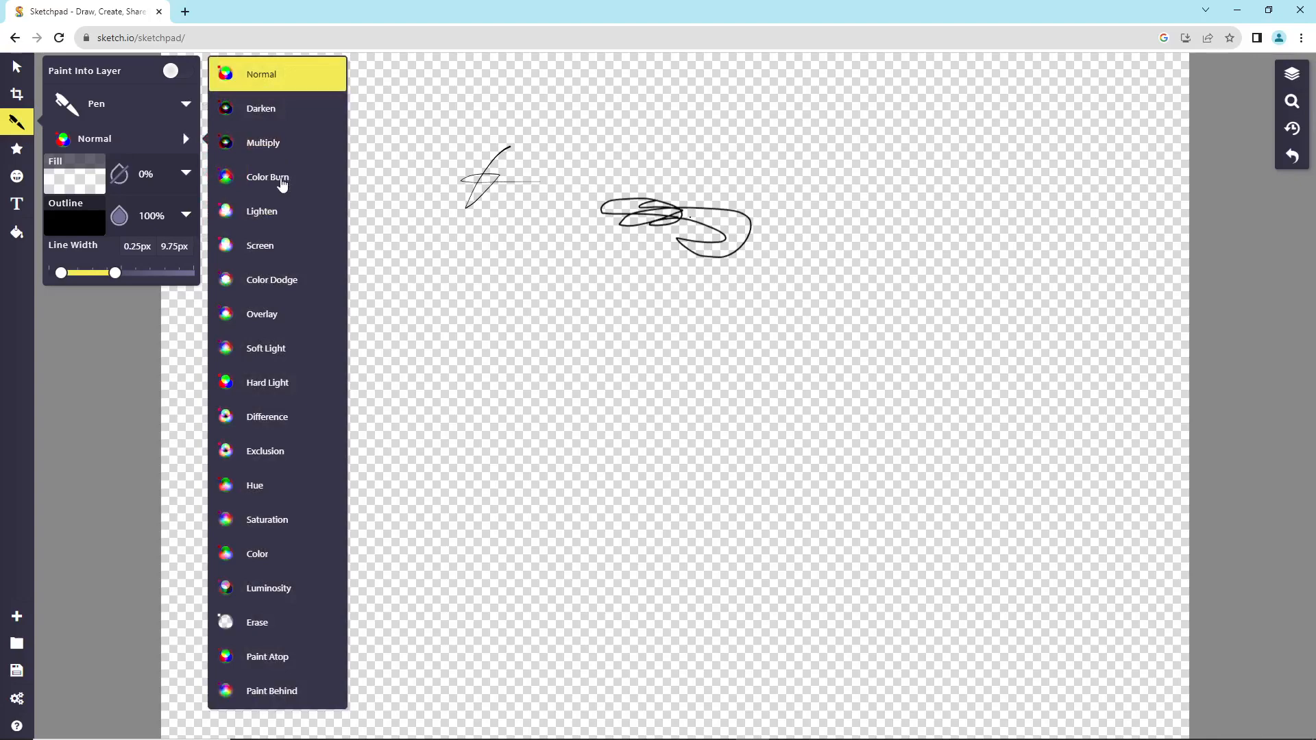
{"action": "mouse_move", "coordinate": [289, 312]}
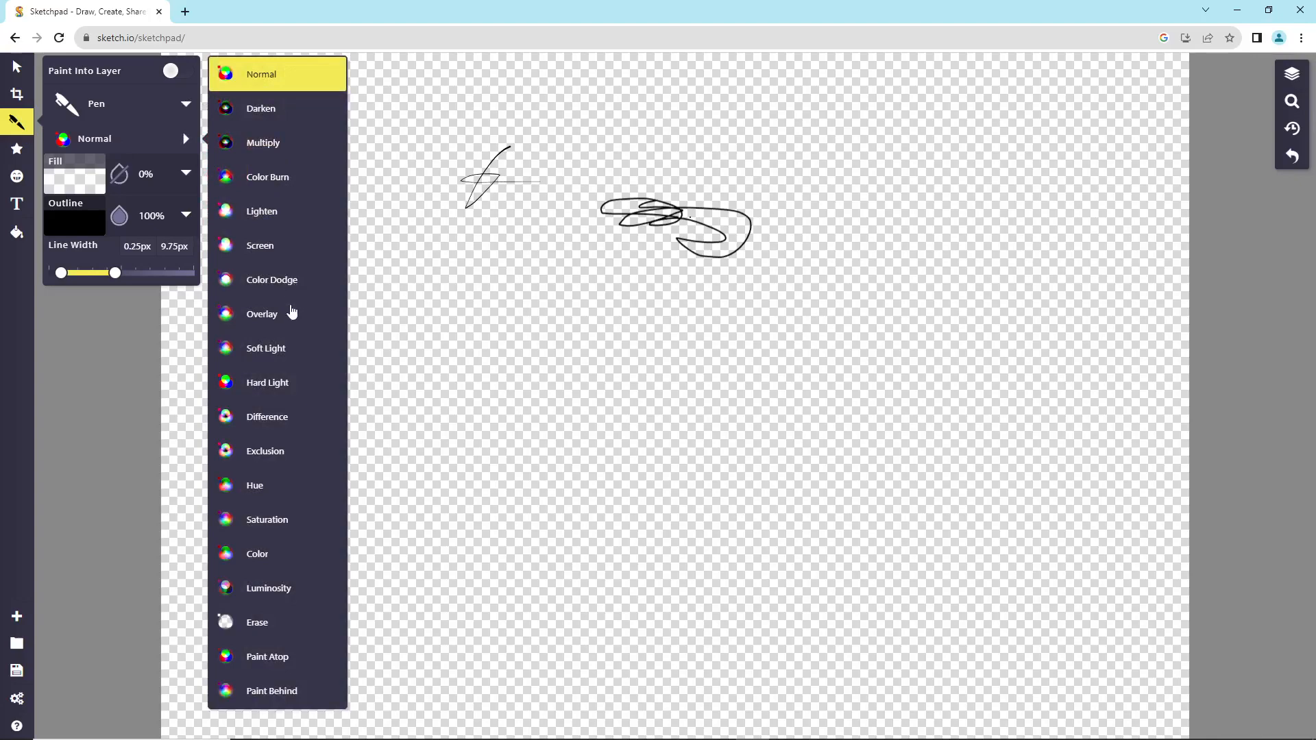
{"action": "mouse_move", "coordinate": [281, 392]}
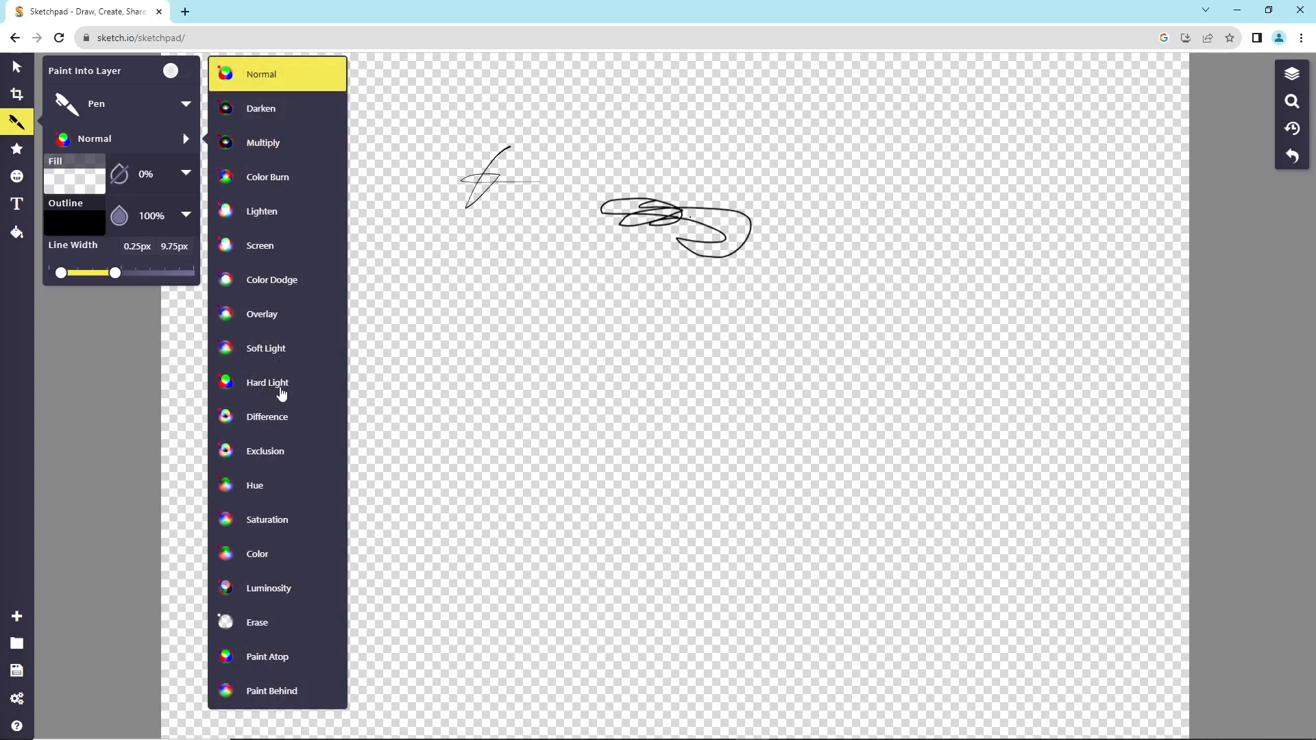
{"action": "mouse_move", "coordinate": [16, 148]}
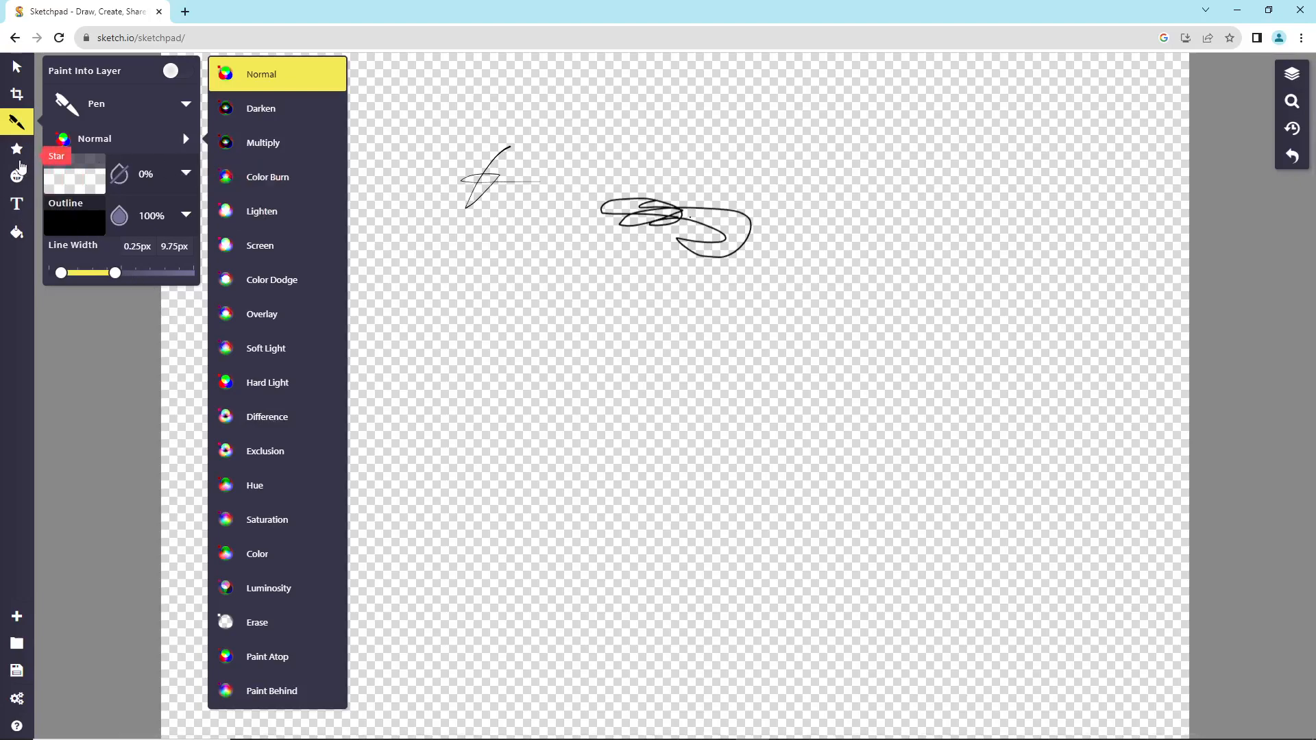
{"action": "left_click", "coordinate": [16, 148]}
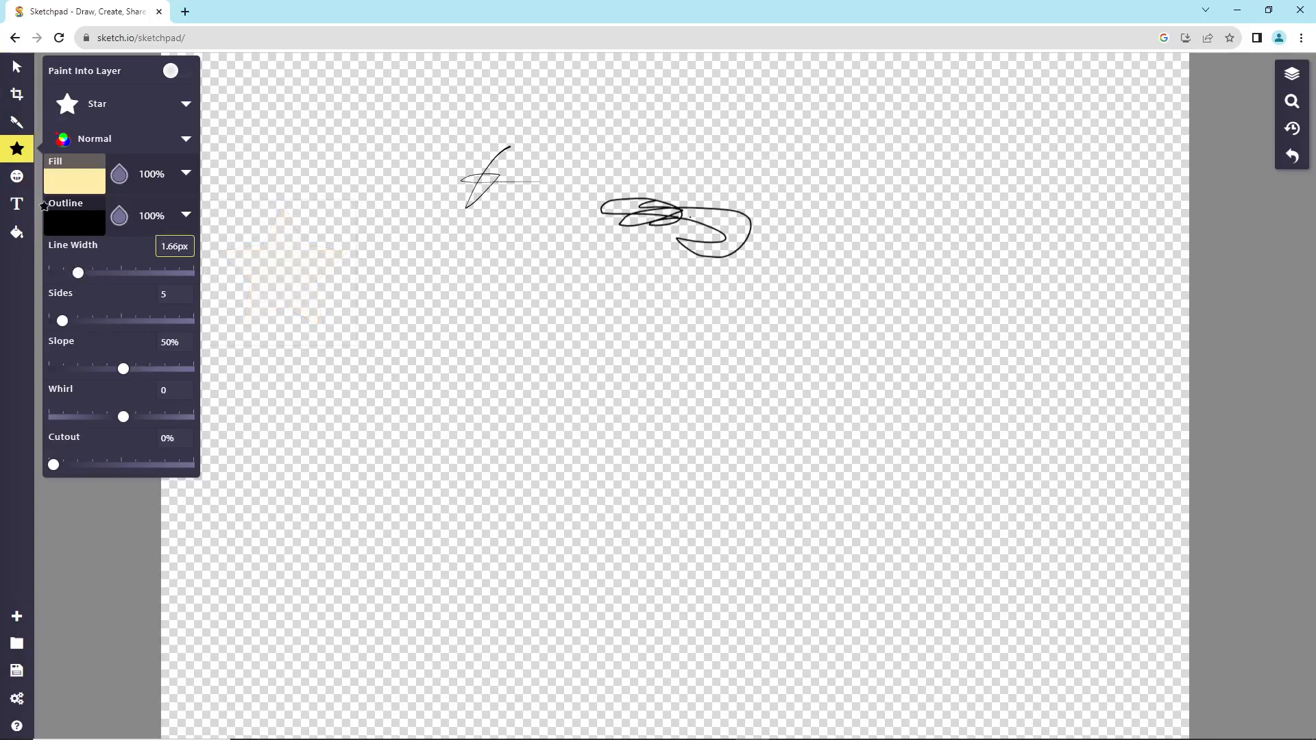
Check the Clipart stamp's blend options, then add a 'Your Text Here!' box below the scribbles
{"action": "left_click", "coordinate": [17, 177]}
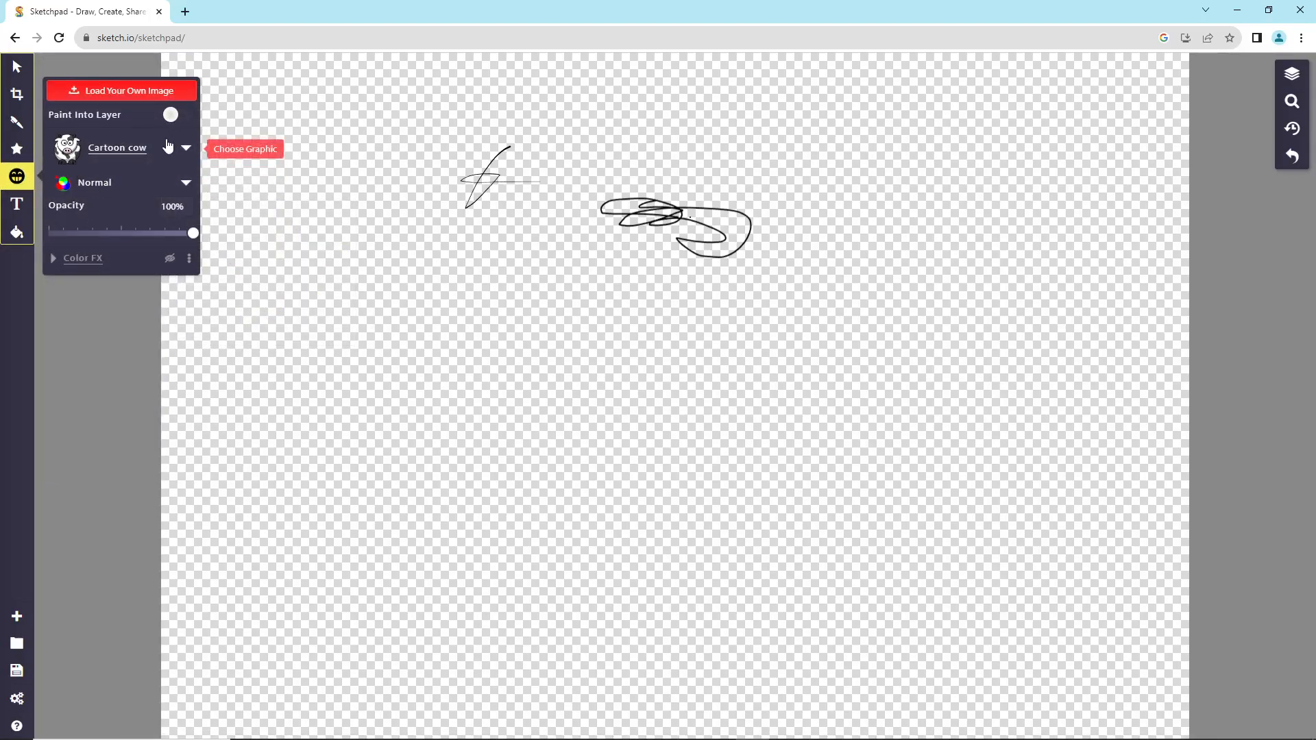
{"action": "left_click", "coordinate": [118, 182]}
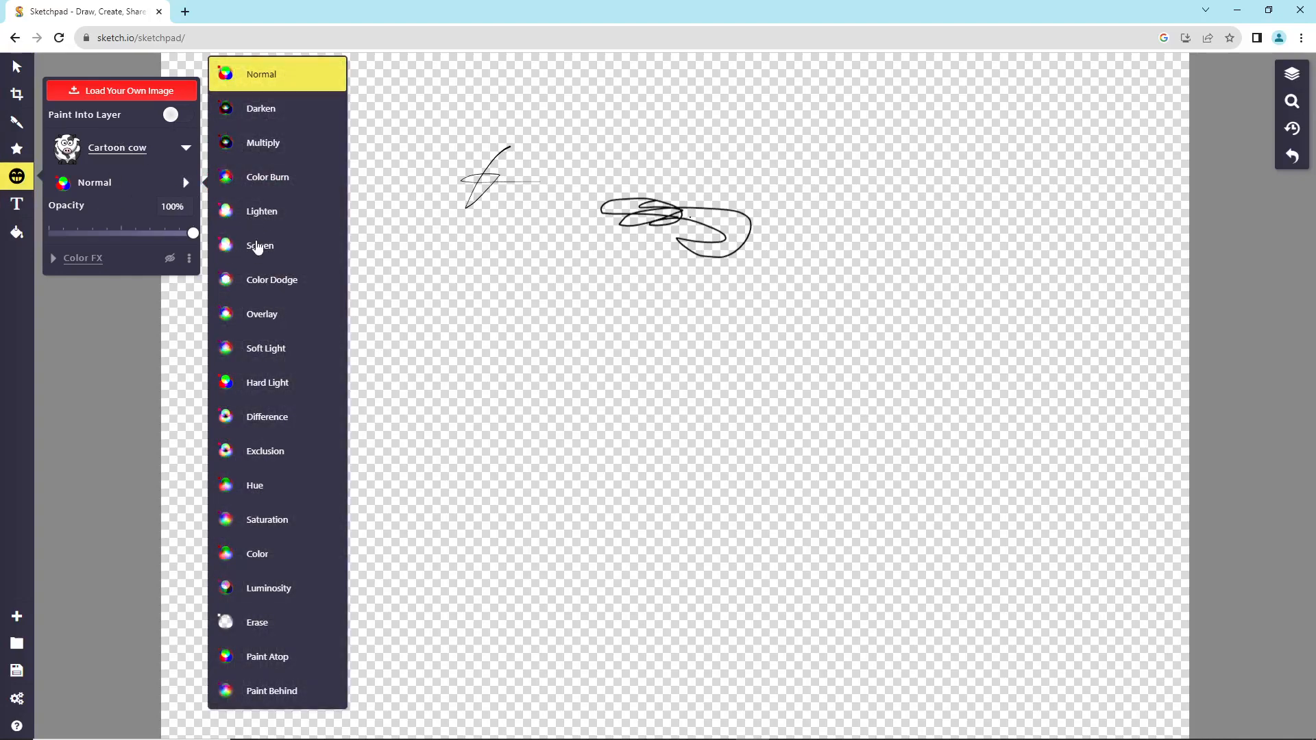
{"action": "left_click", "coordinate": [17, 203]}
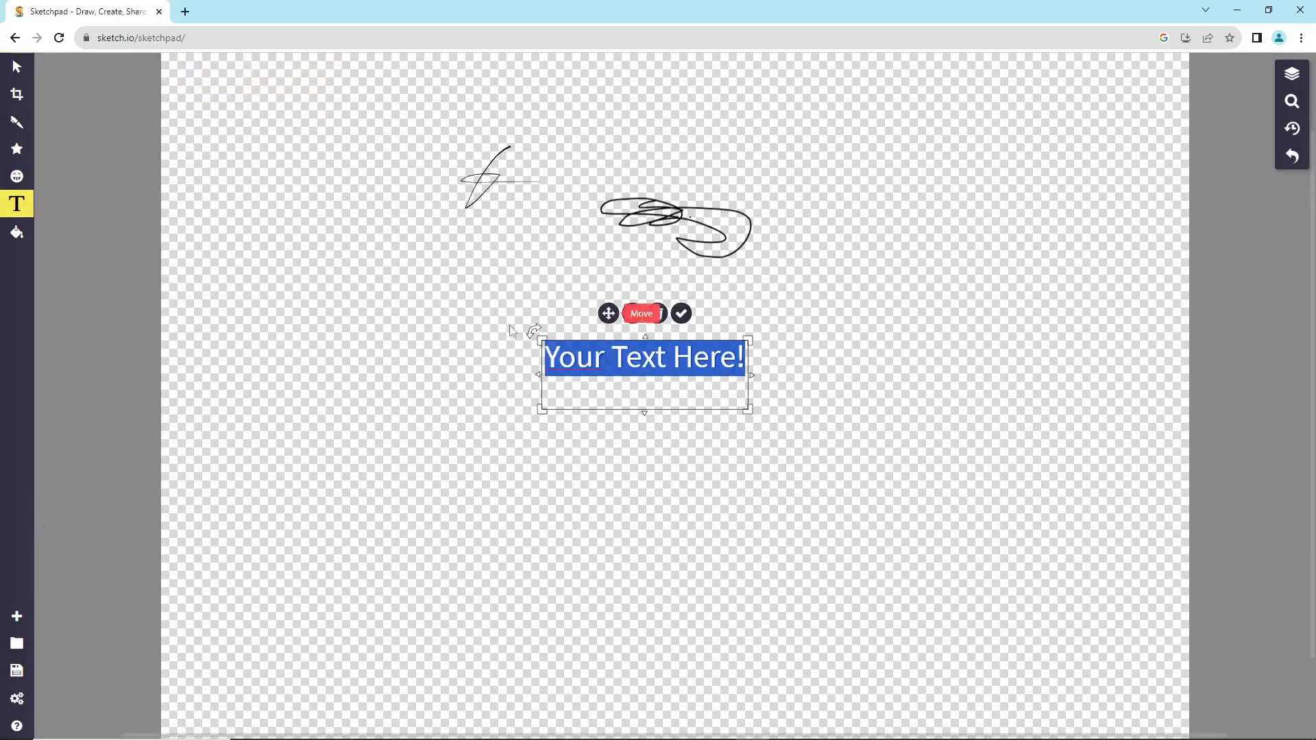
Move the text box left below the first scribble and commit the word 'Hi' in it
{"action": "left_click_drag", "start_coordinate": [644, 356], "coordinate": [458, 371]}
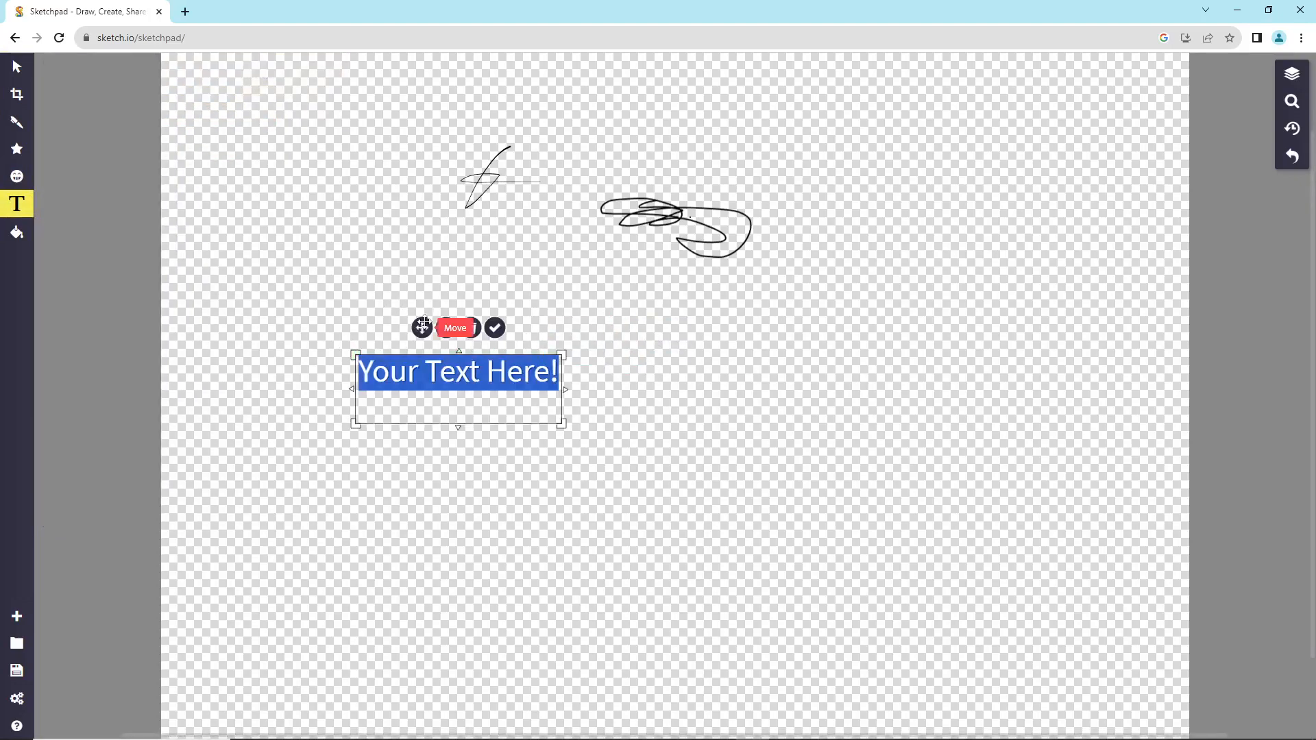
{"action": "type", "text": "Hi"}
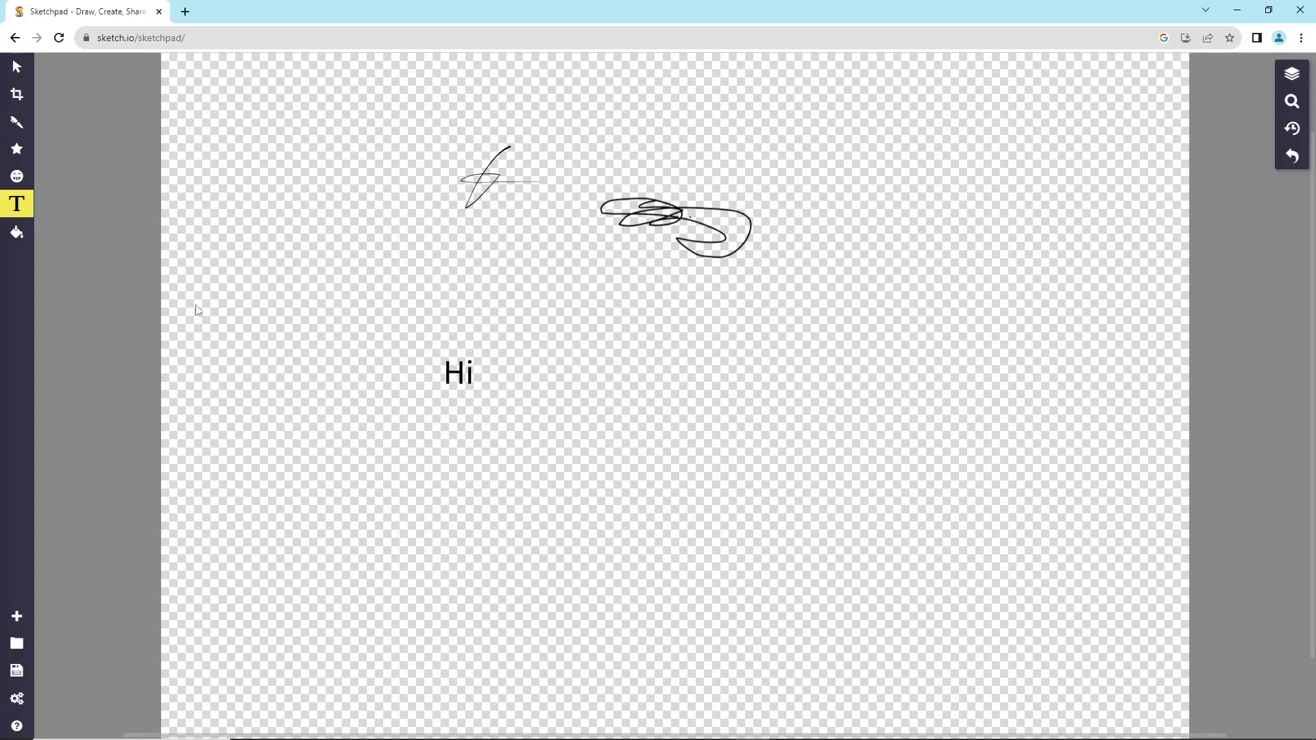
{"action": "left_click", "coordinate": [16, 233]}
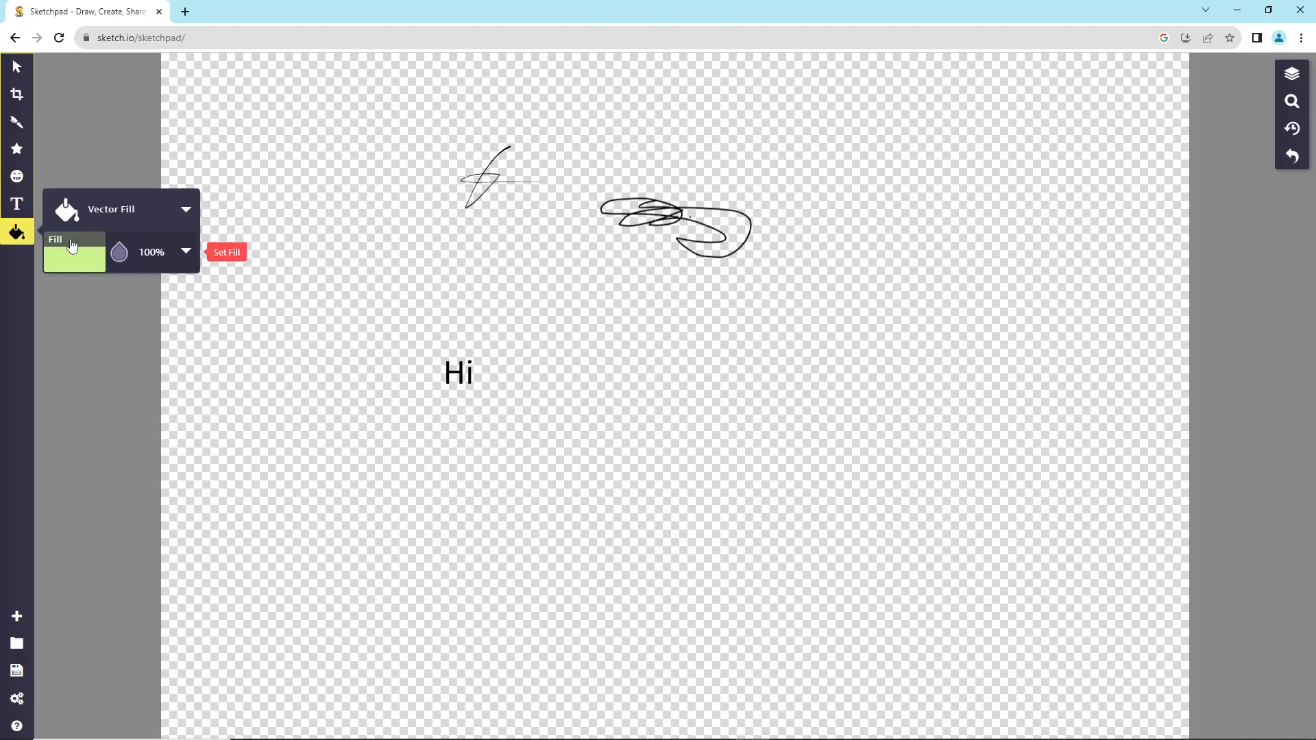
Fill the whole canvas background light green behind the scribbles and 'Hi'
{"action": "left_click", "coordinate": [226, 252]}
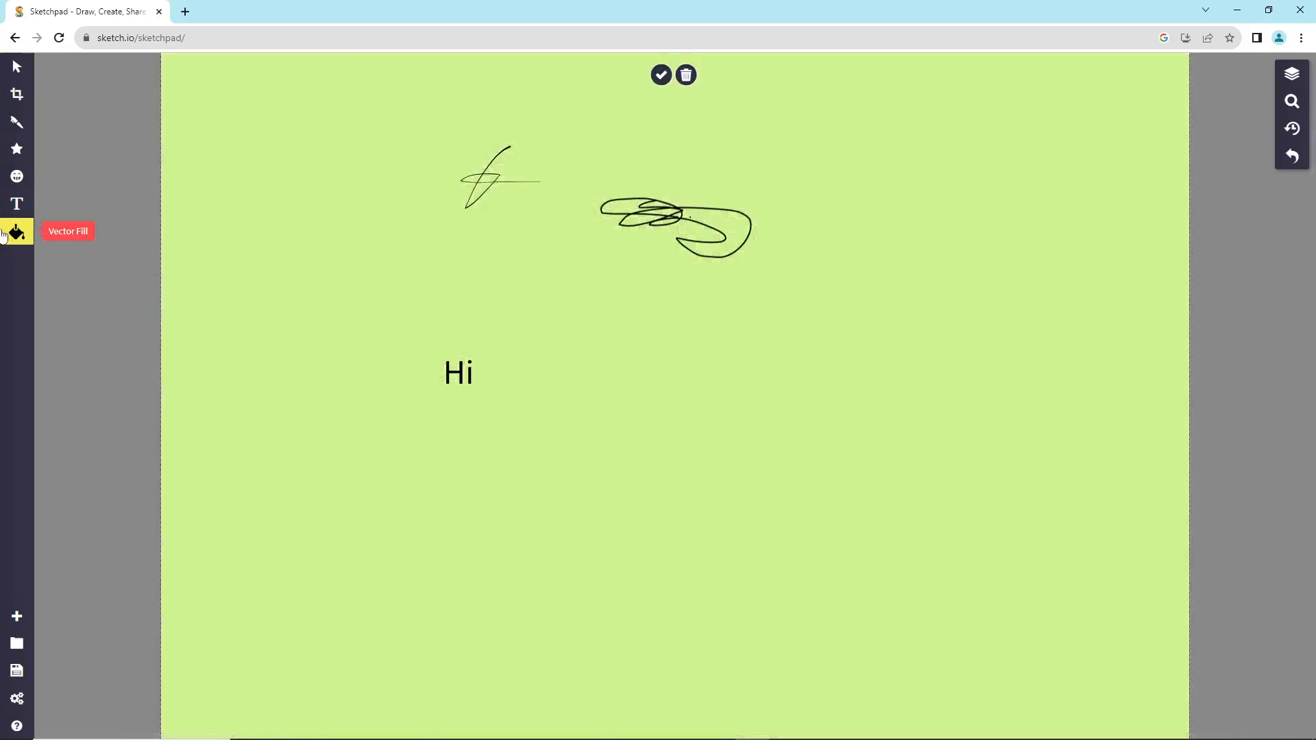
{"action": "mouse_move", "coordinate": [1291, 155]}
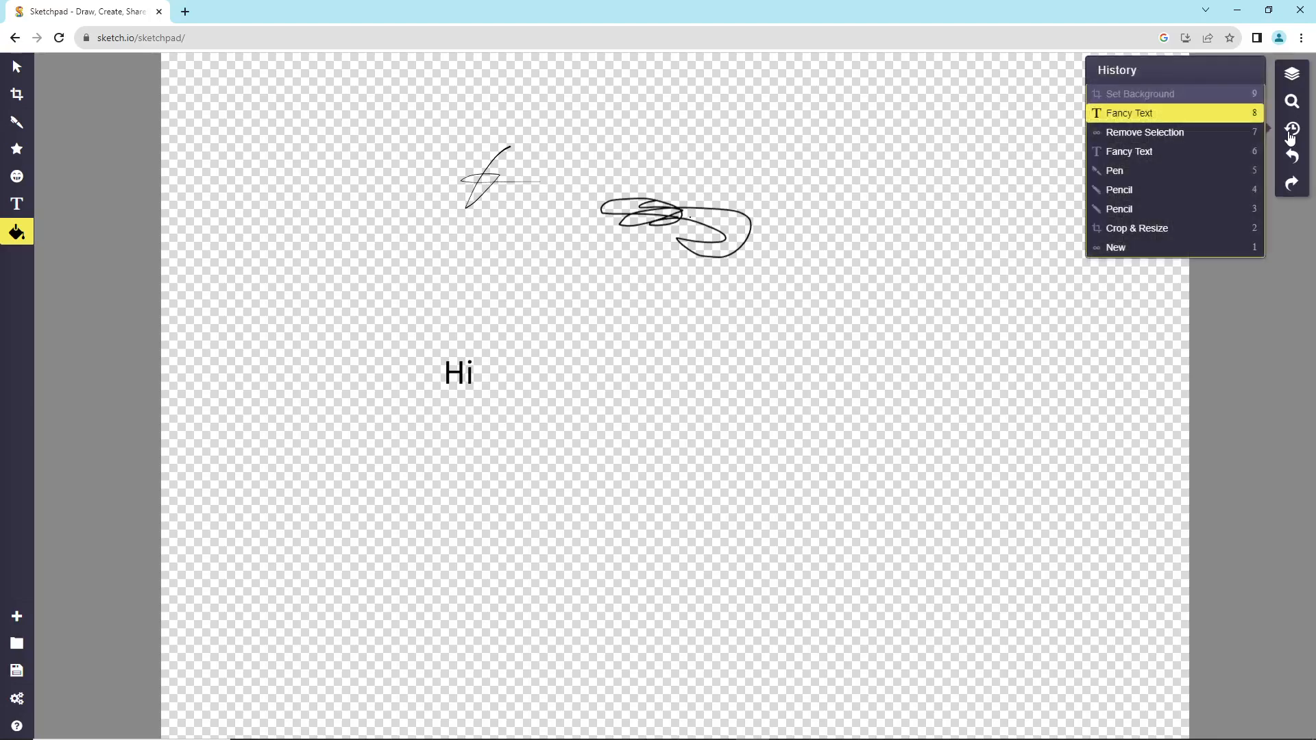
{"action": "mouse_move", "coordinate": [1157, 214]}
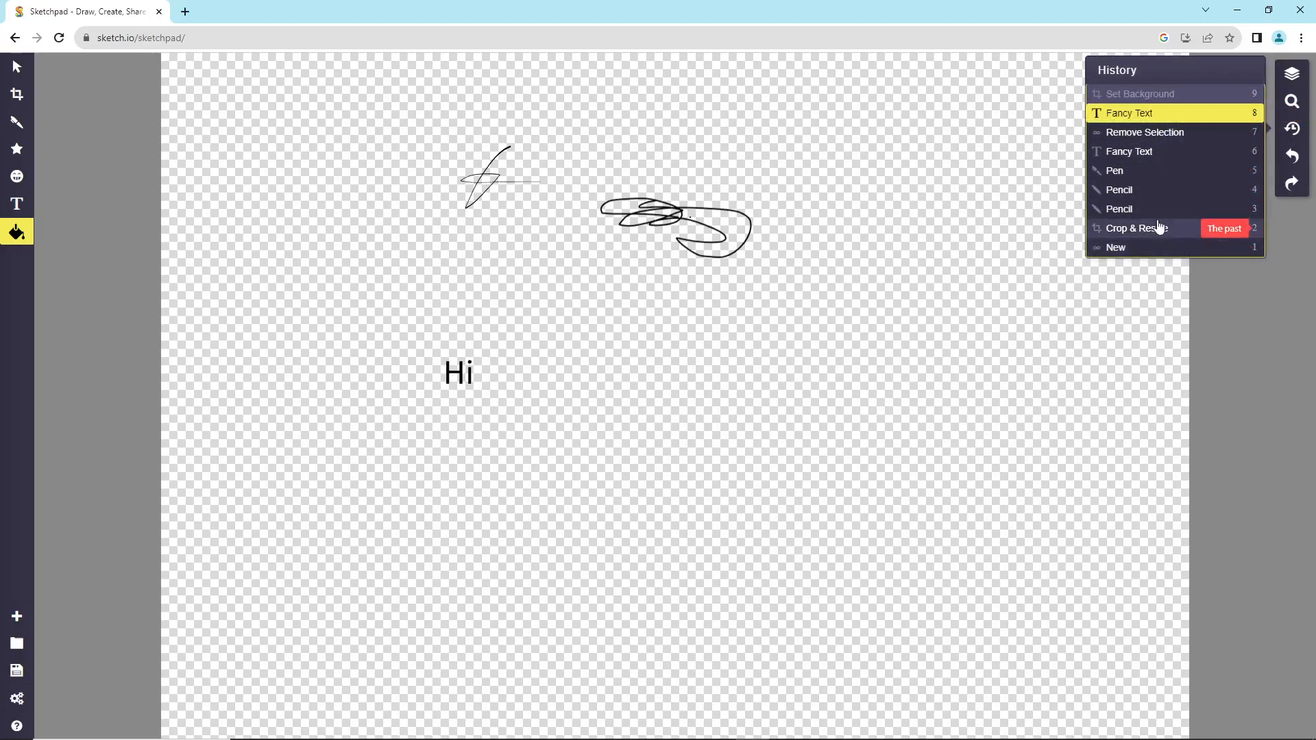
Roll the history back to an early Pencil entry, then restore the Fancy Text stage with 'Hi'
{"action": "left_click", "coordinate": [1119, 208]}
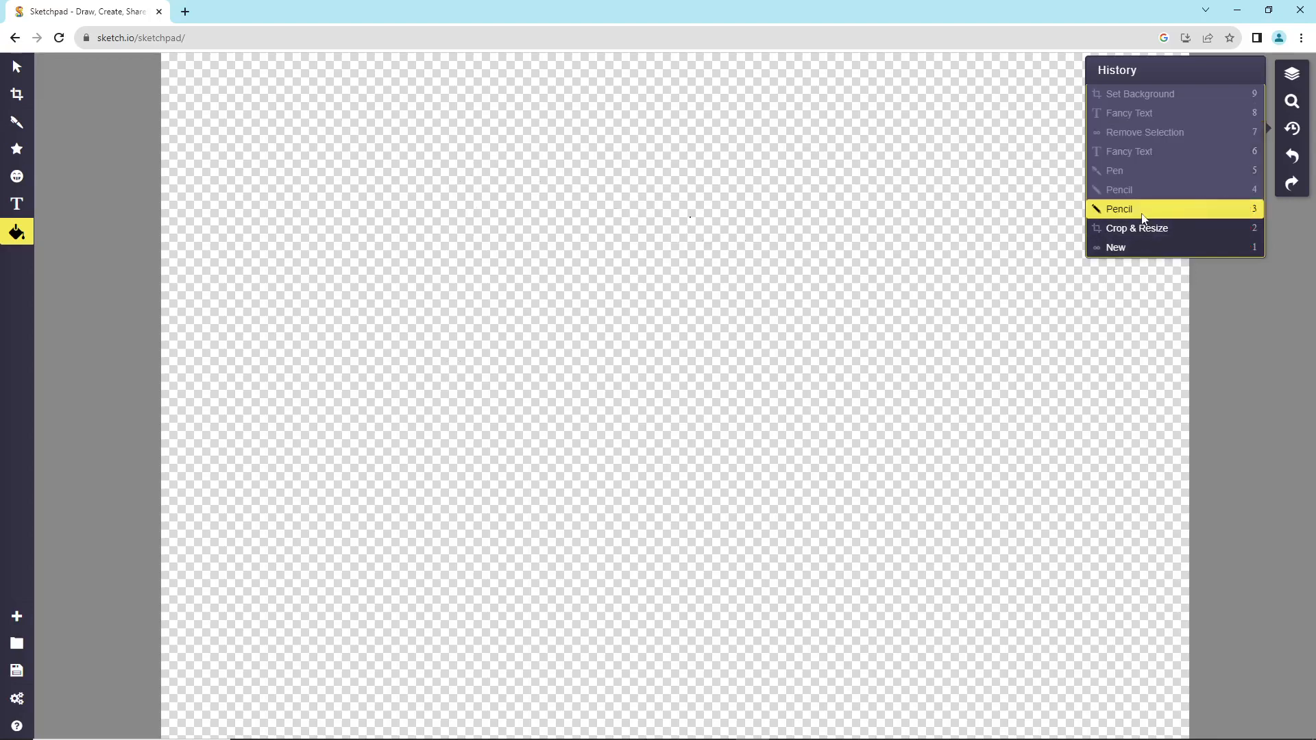
{"action": "mouse_move", "coordinate": [1137, 229]}
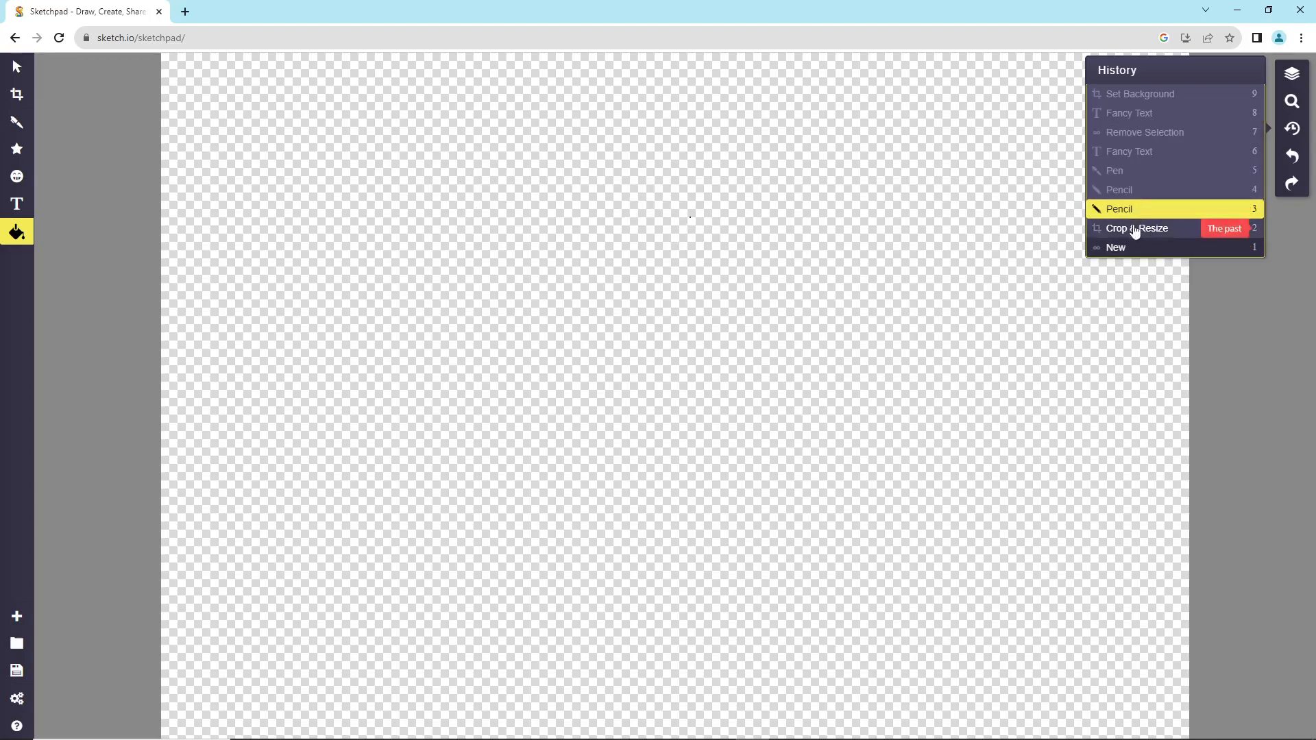
{"action": "left_click", "coordinate": [1128, 113]}
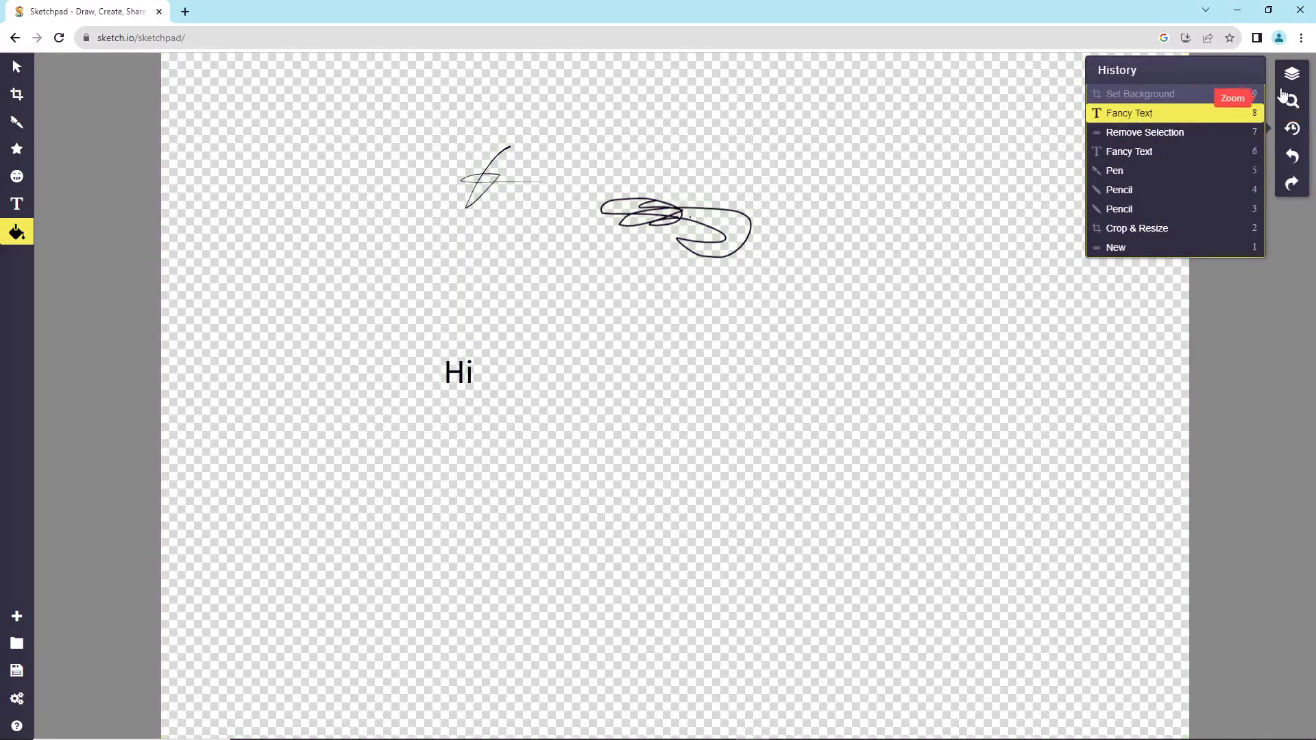
{"action": "left_click", "coordinate": [1291, 100]}
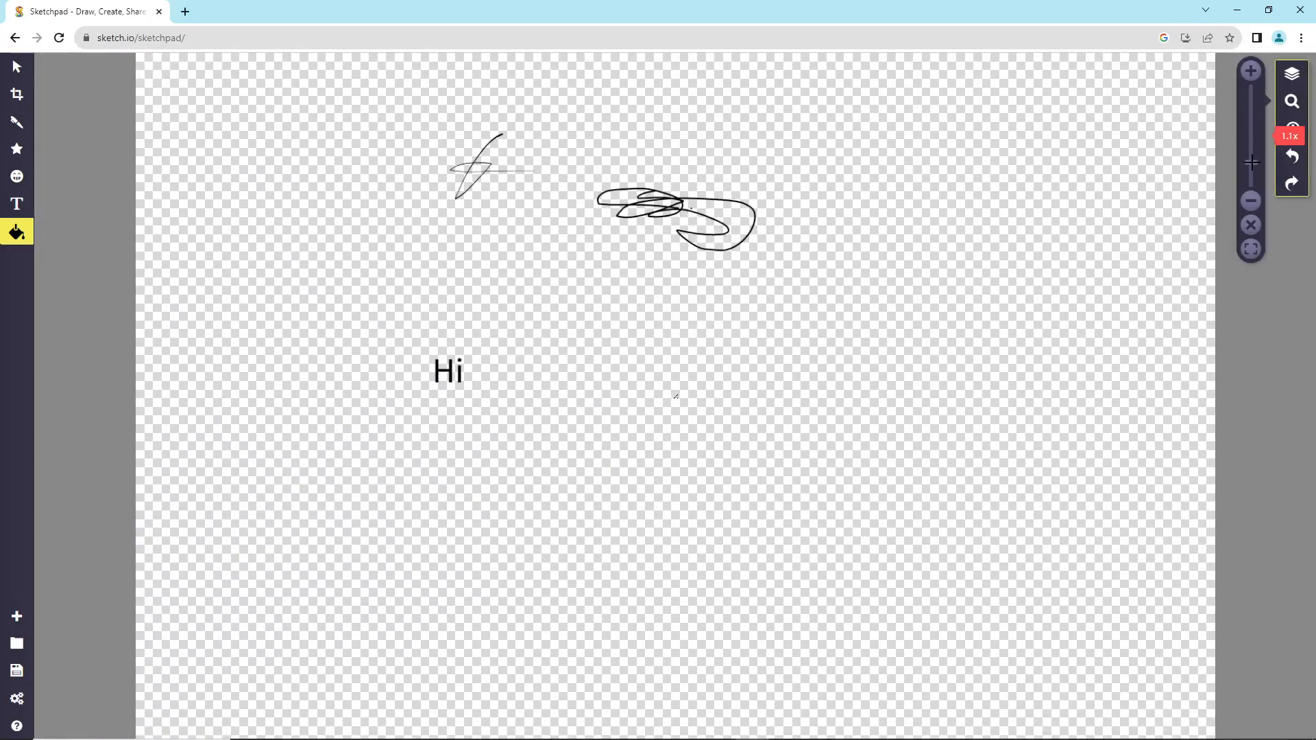
Show the layer list: the 'Hi' text, one Pen stroke and two Pencil strokes
{"action": "left_click", "coordinate": [1291, 72]}
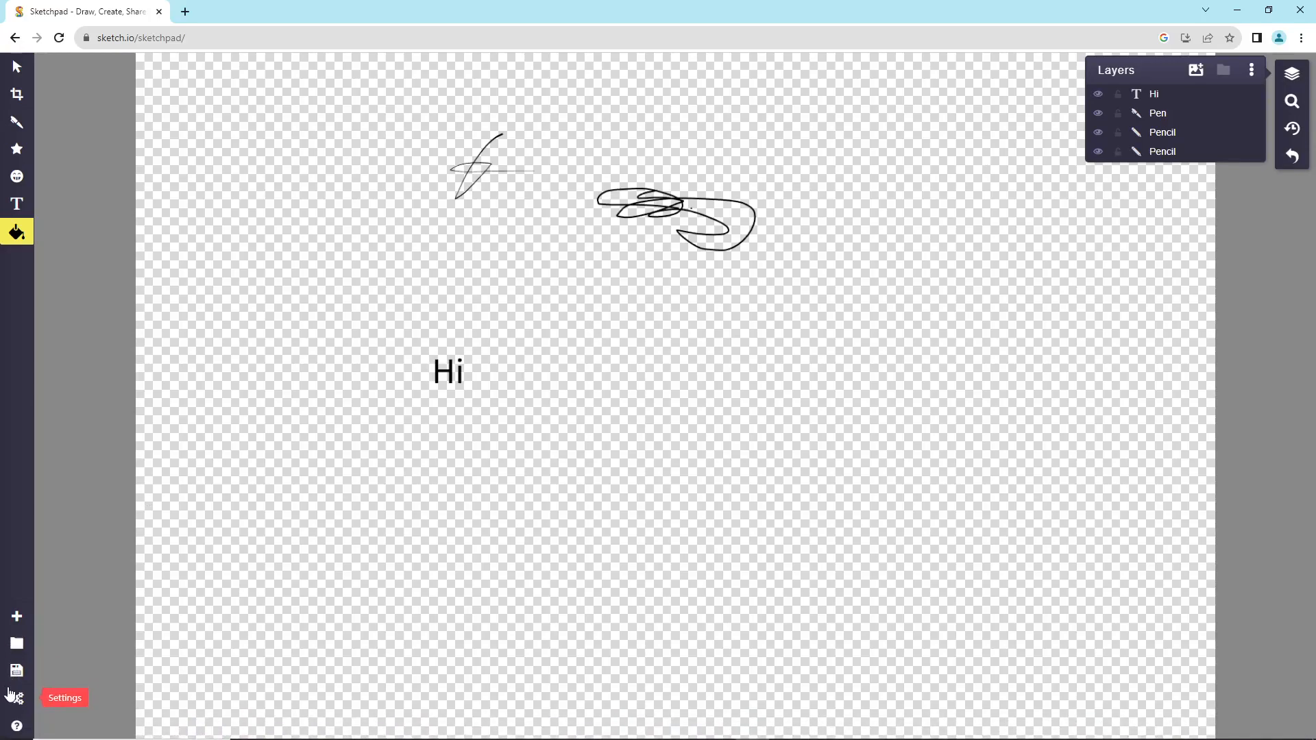
{"action": "left_click", "coordinate": [15, 698]}
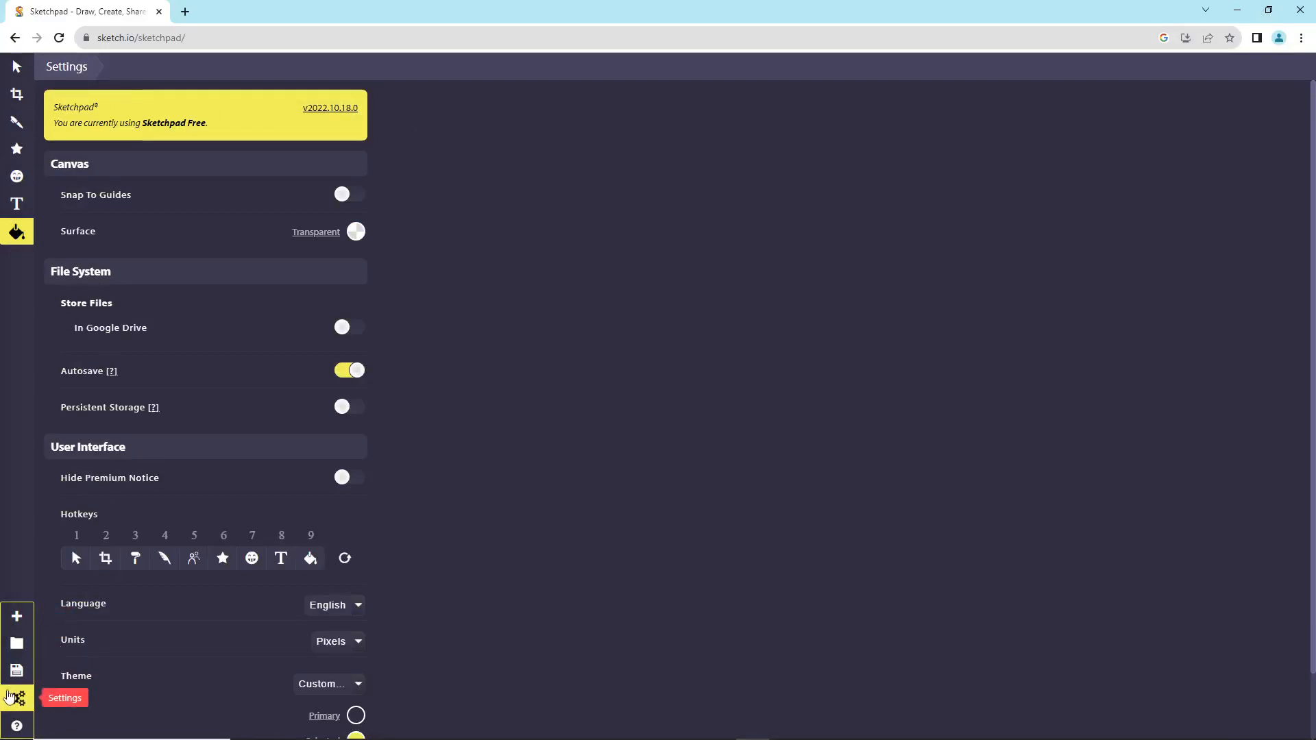
{"action": "left_click", "coordinate": [17, 697]}
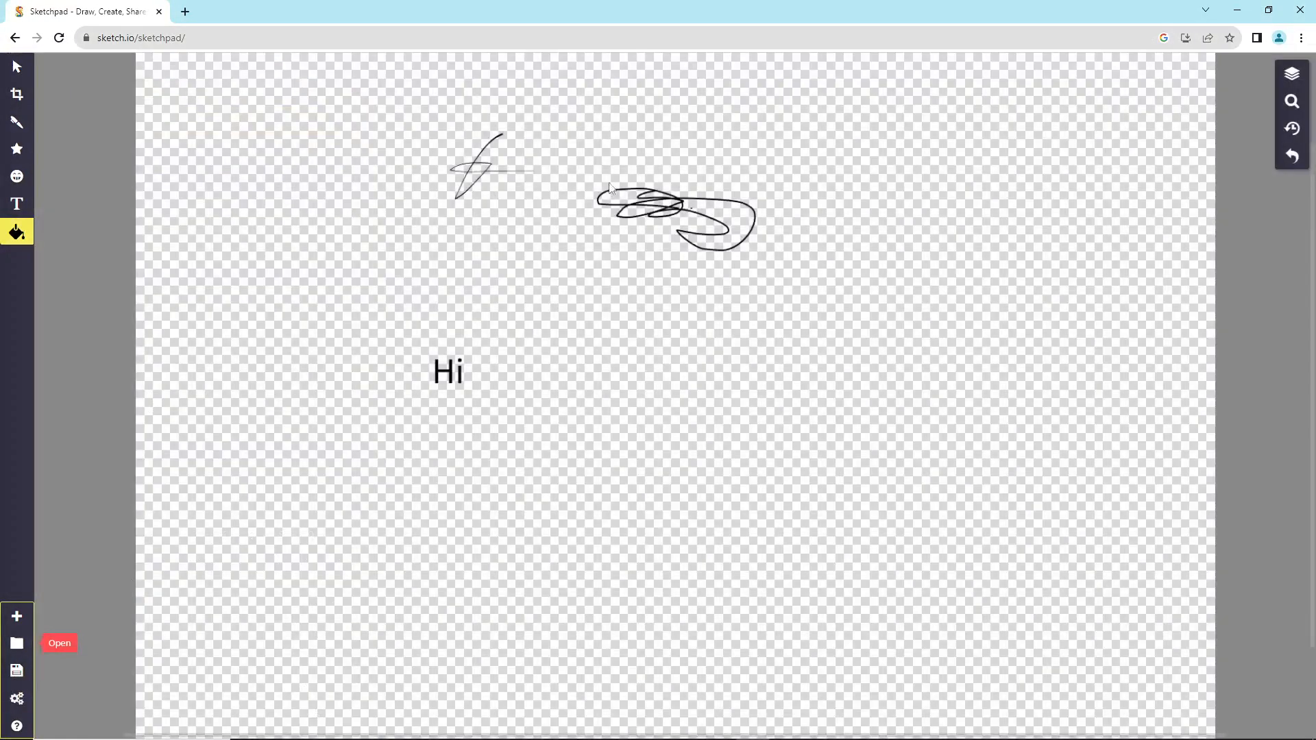